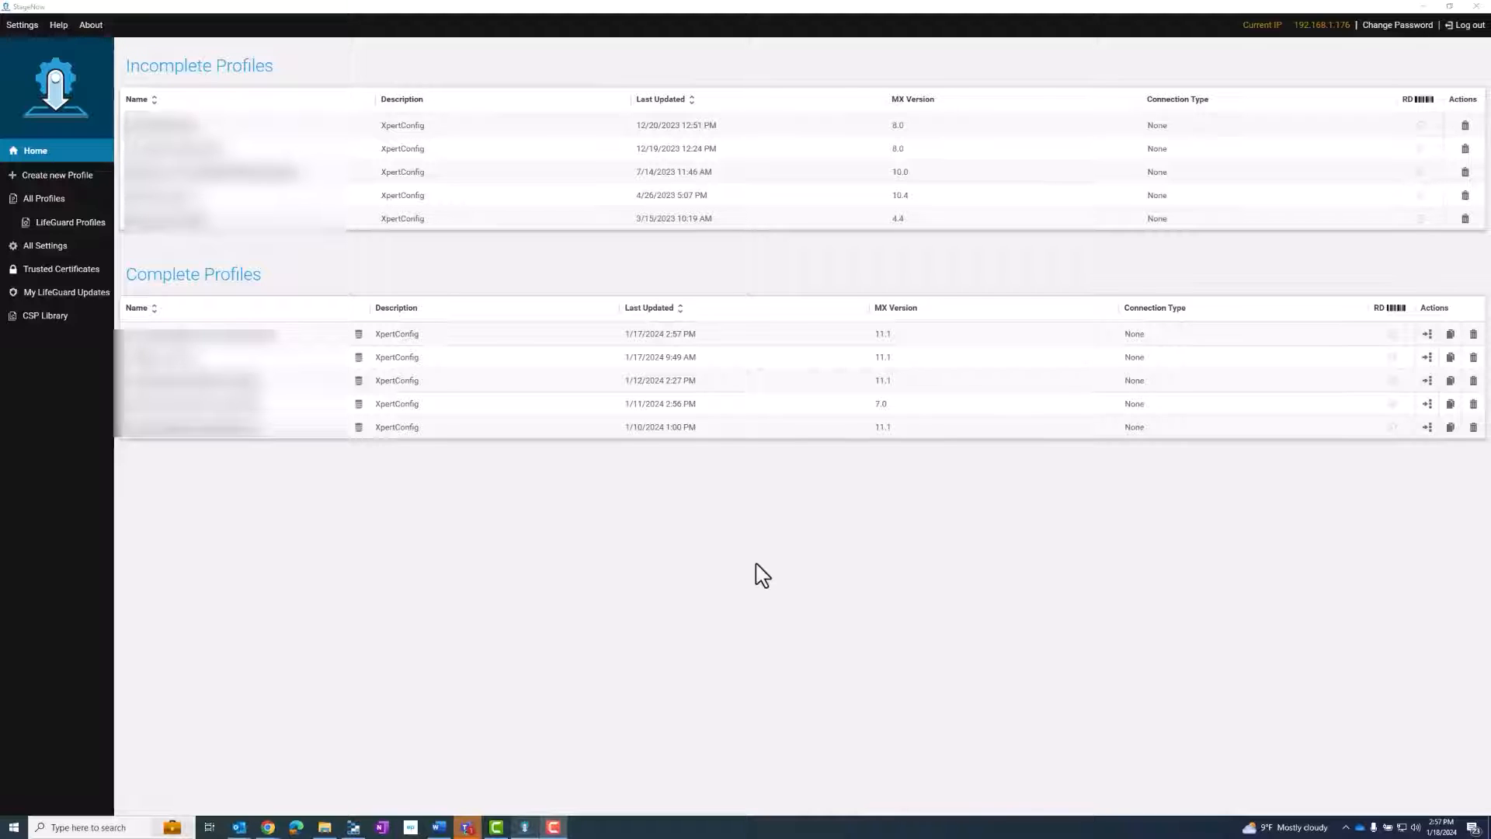
{"action": "mouse_move", "coordinate": [50, 186]}
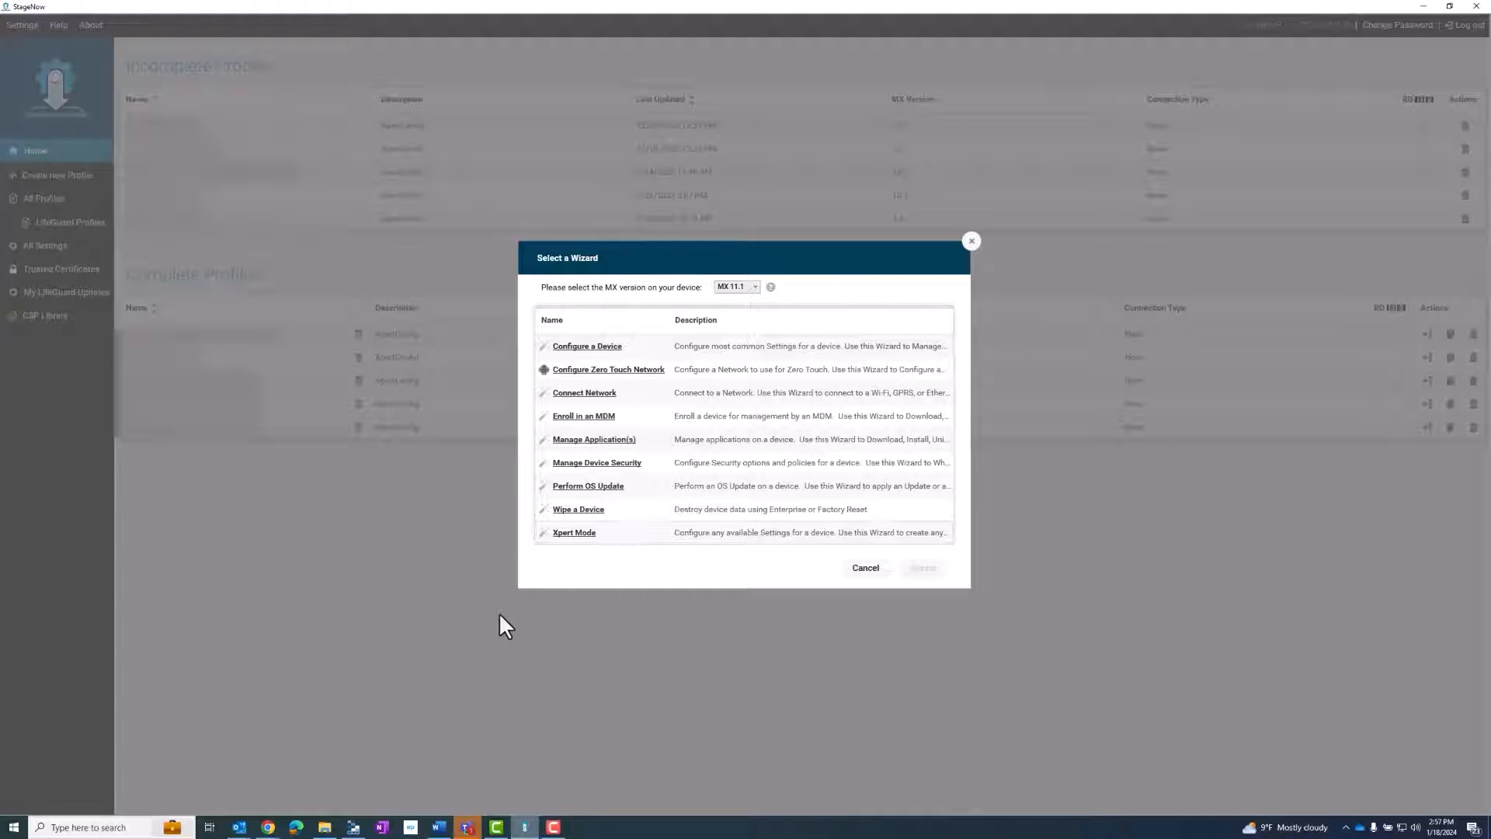
{"action": "mouse_move", "coordinate": [751, 303]}
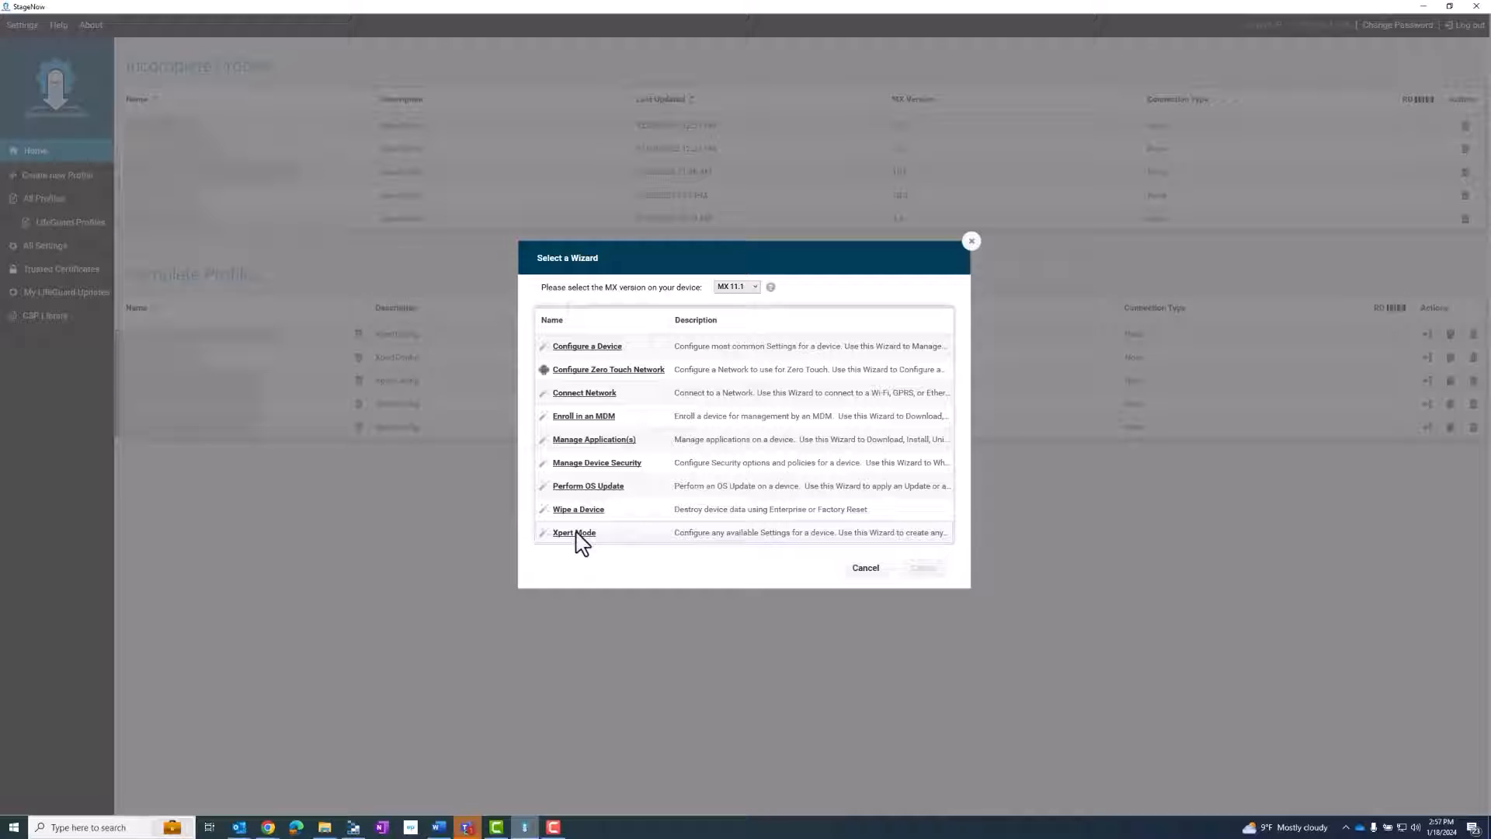
- Choose the Xpert Mode wizard for the new MX 11.1 profile
{"action": "left_click", "coordinate": [573, 531]}
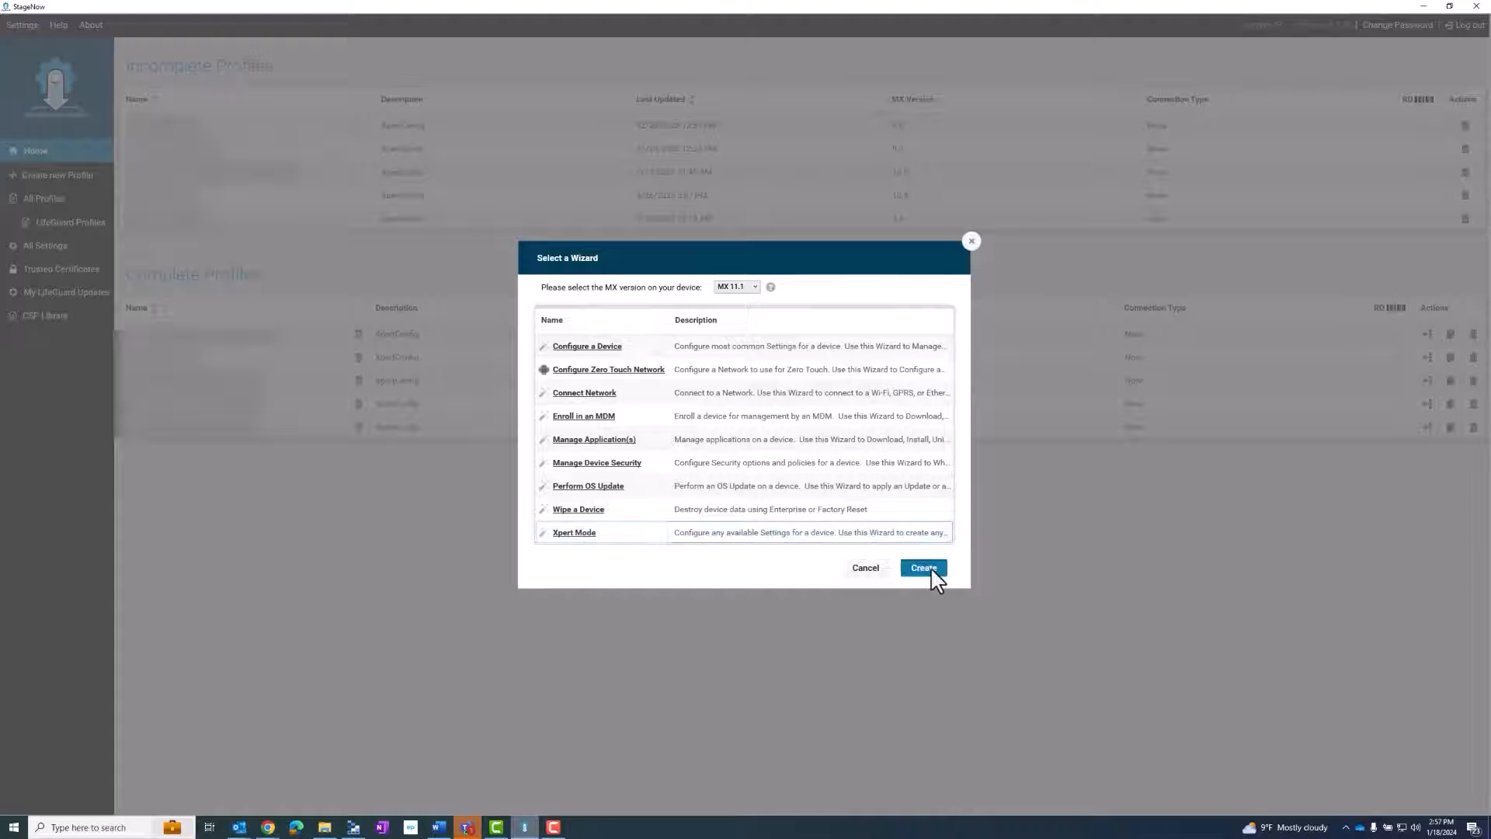
- Create the profile, name it Microsoft_Teams_Install and start building it
{"action": "left_click", "coordinate": [921, 568]}
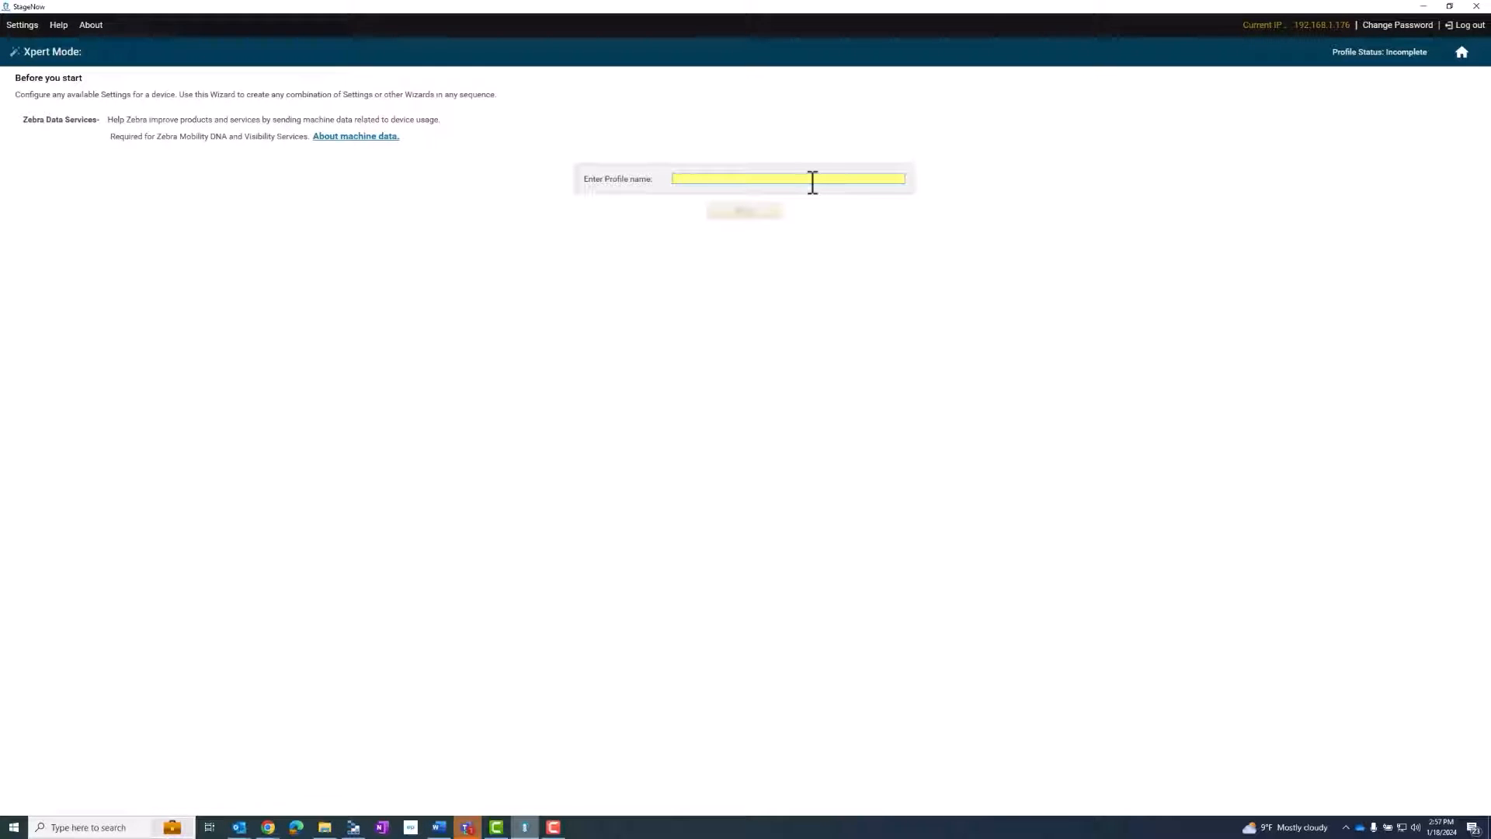
{"action": "type", "text": "M"}
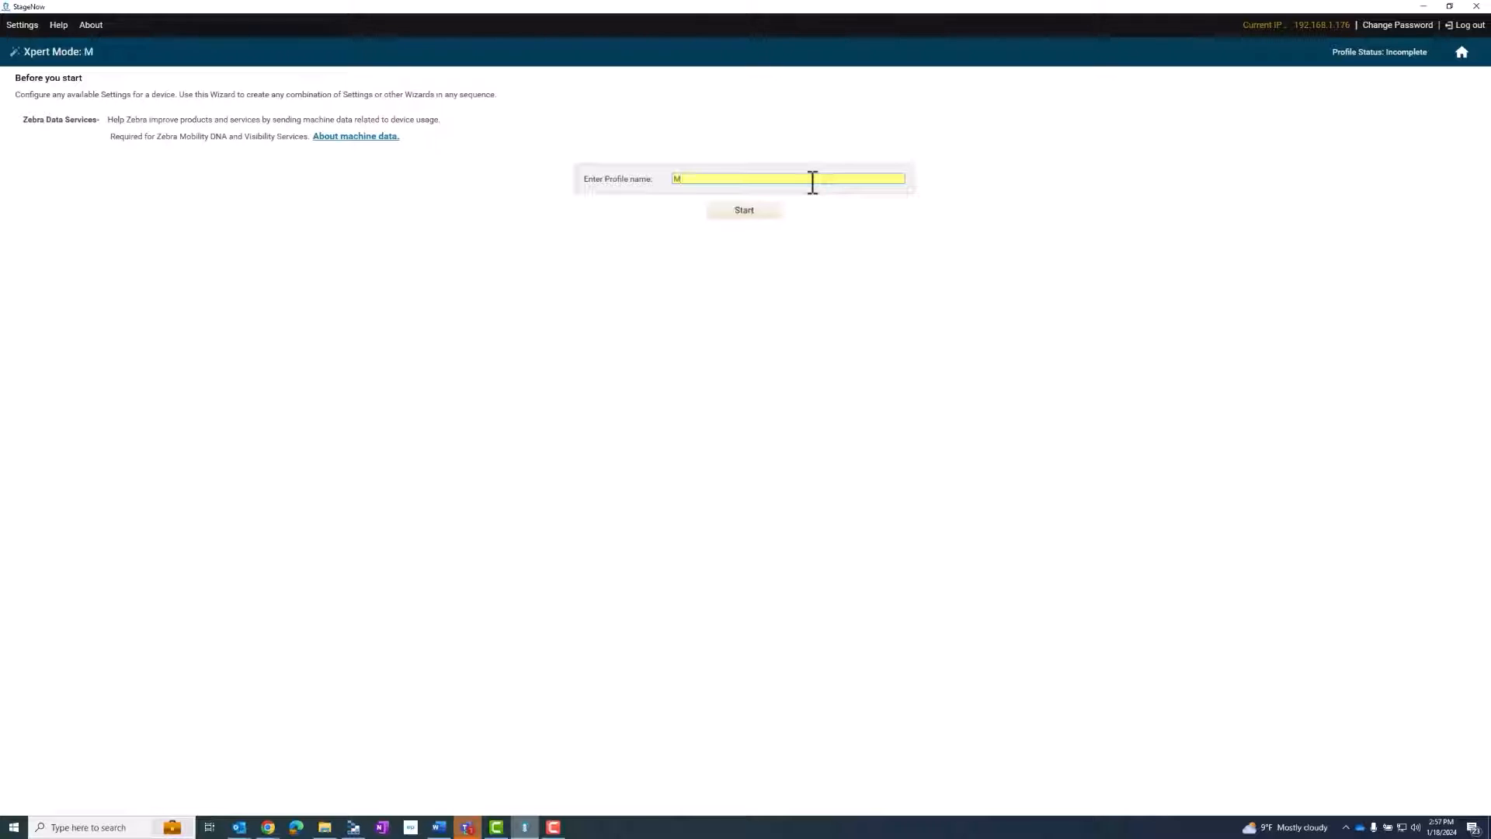
{"action": "type", "text": "icrosoft_Teams_i"}
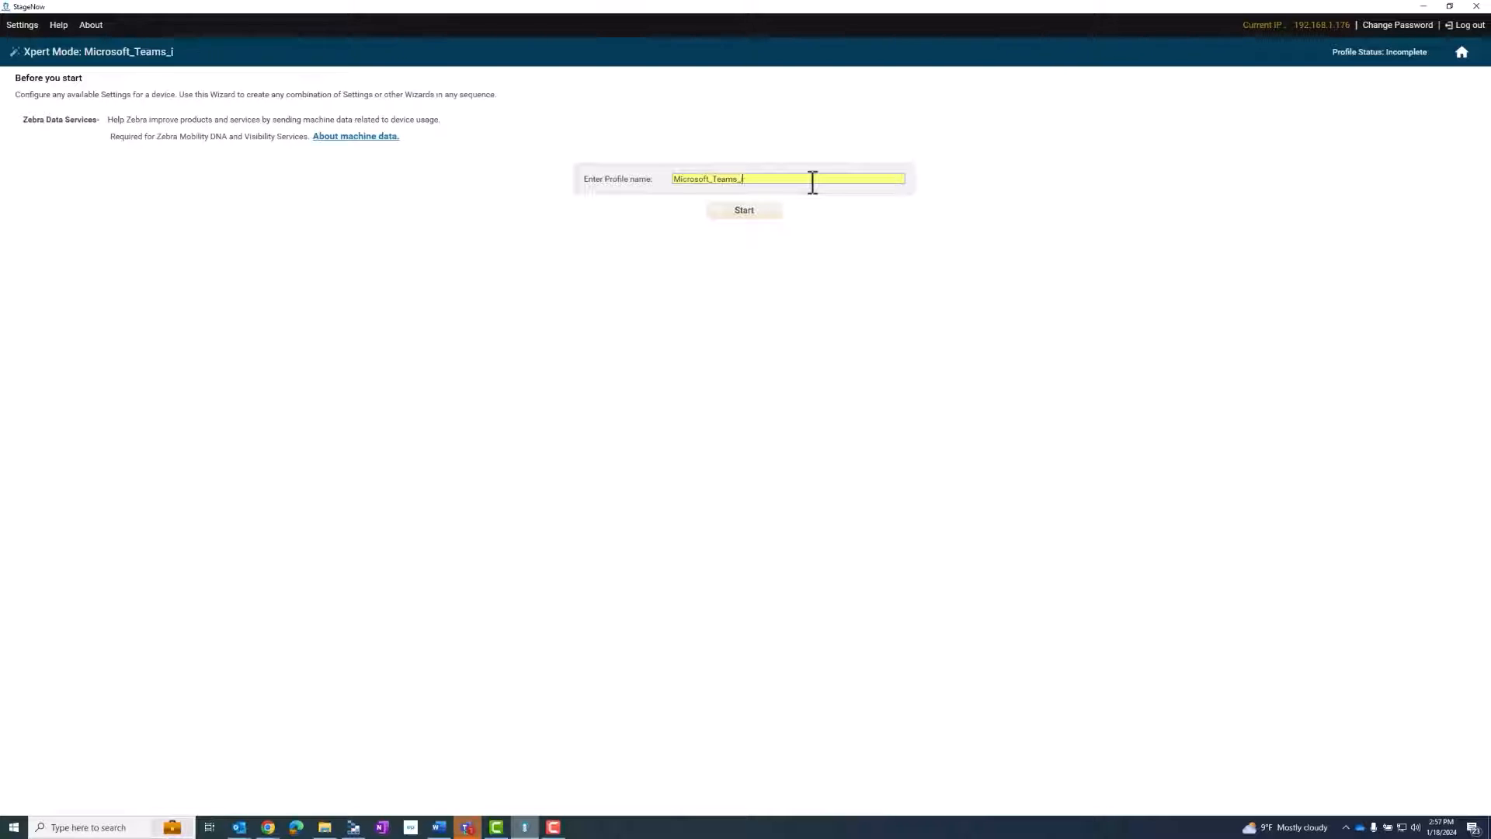
{"action": "type", "text": "nstall"}
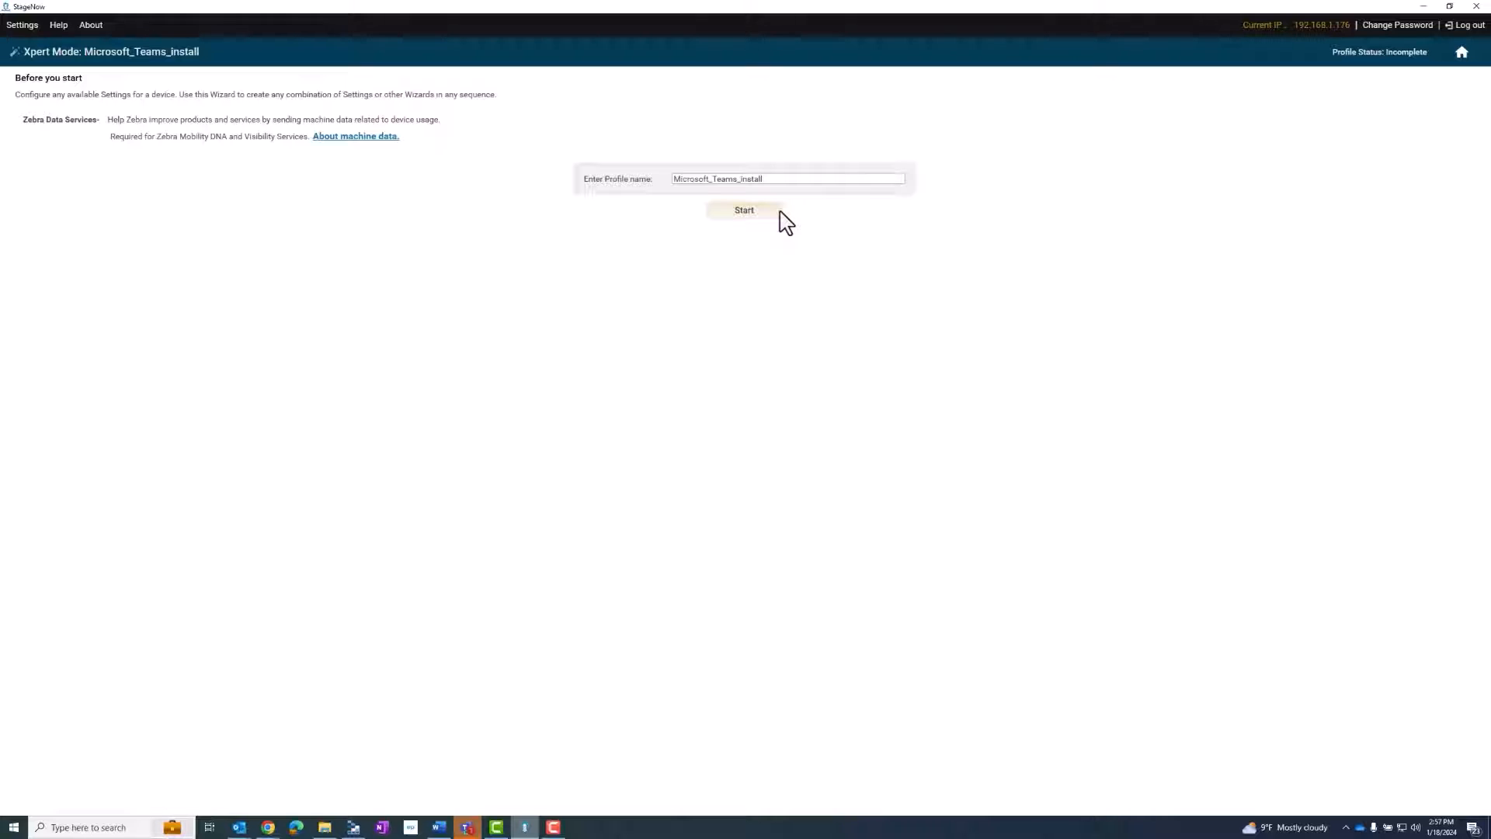
{"action": "left_click", "coordinate": [744, 210]}
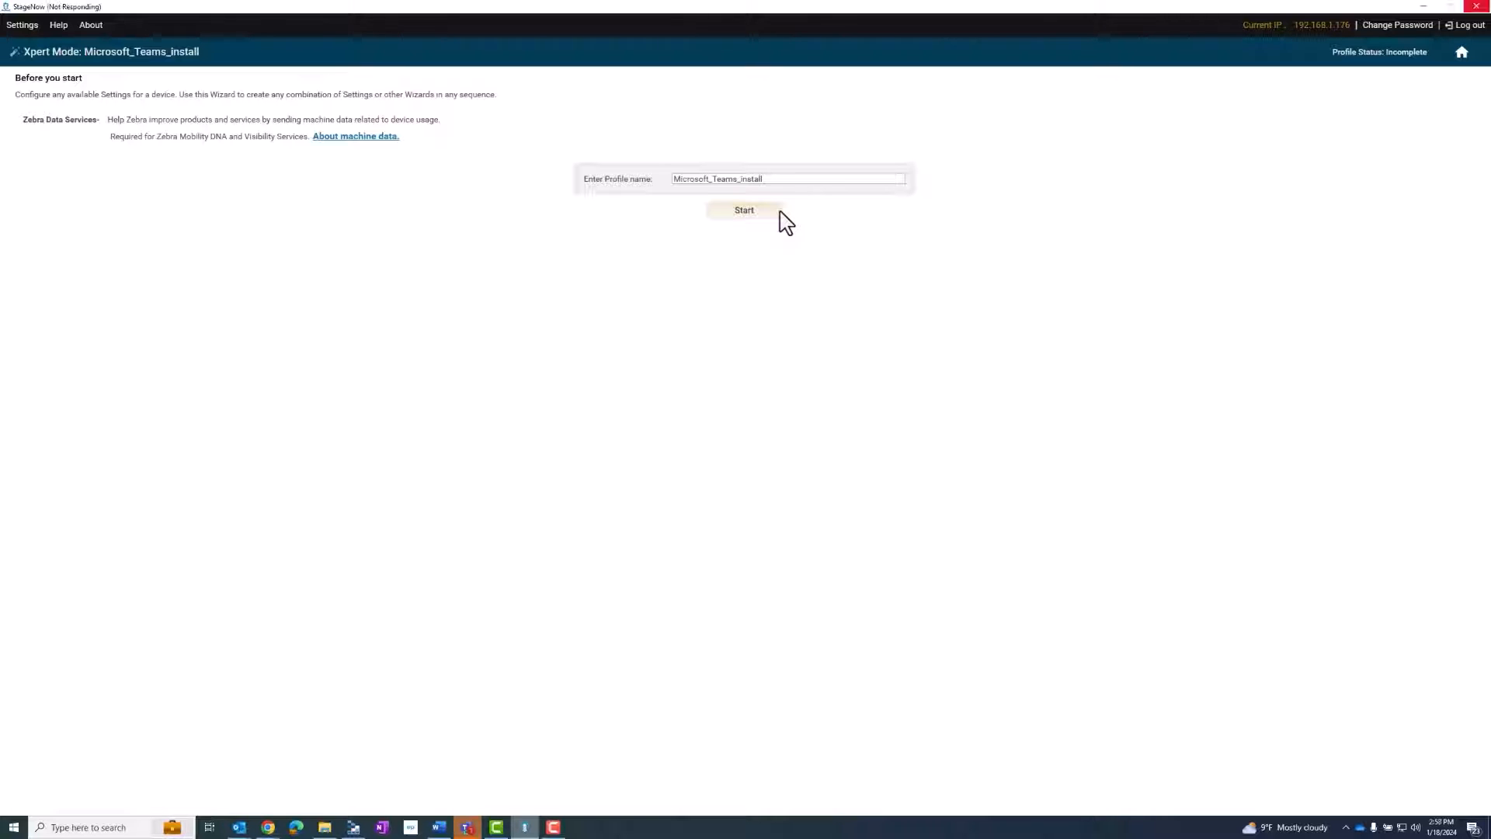
- Add FileMgr and AppMgr from SETTINGS as the profile's config steps and confirm
{"action": "left_click", "coordinate": [744, 210]}
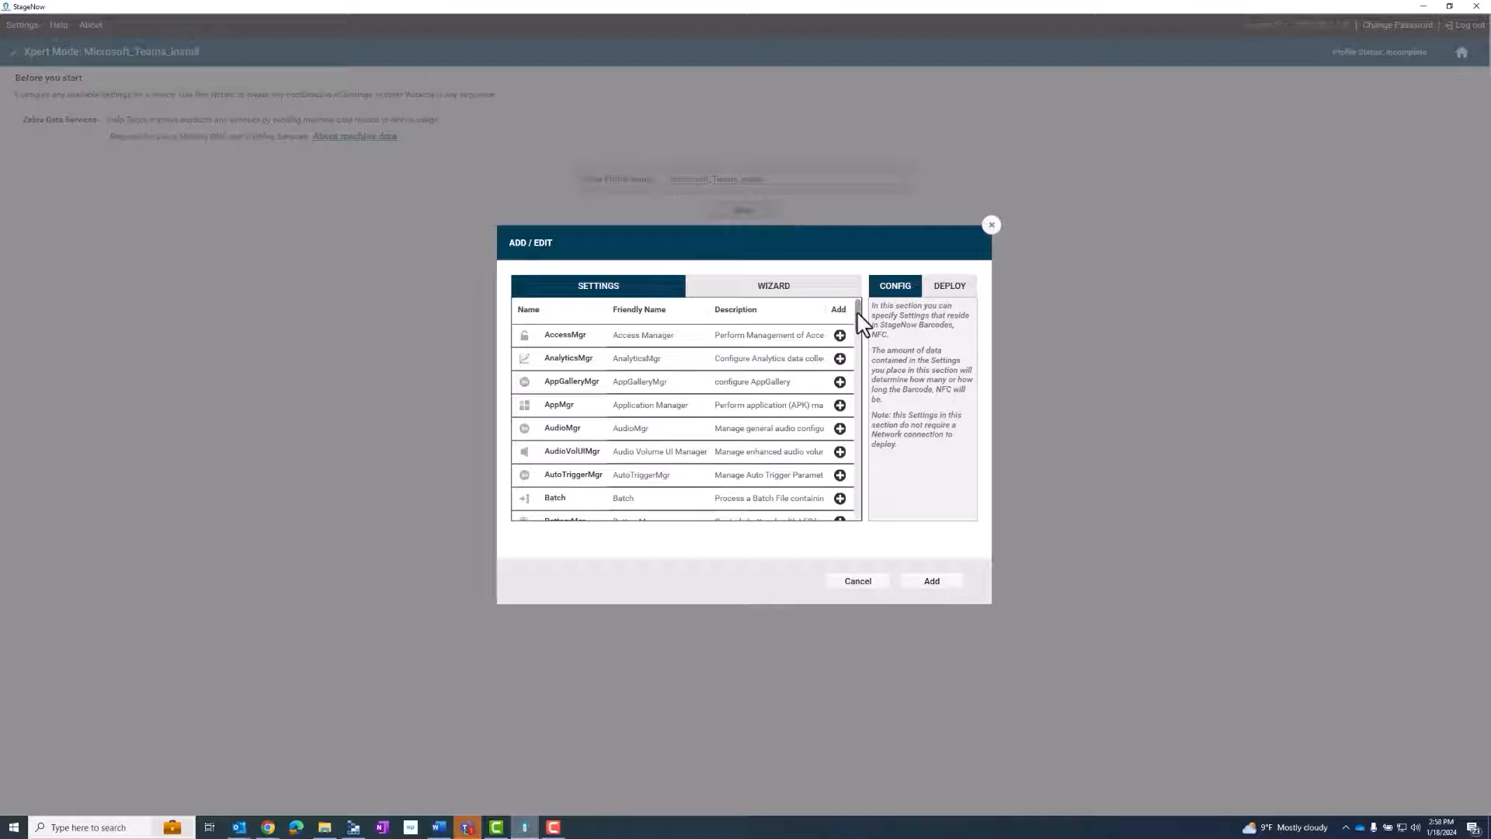
{"action": "scroll", "scroll_direction": "down", "scroll_amount": 3}
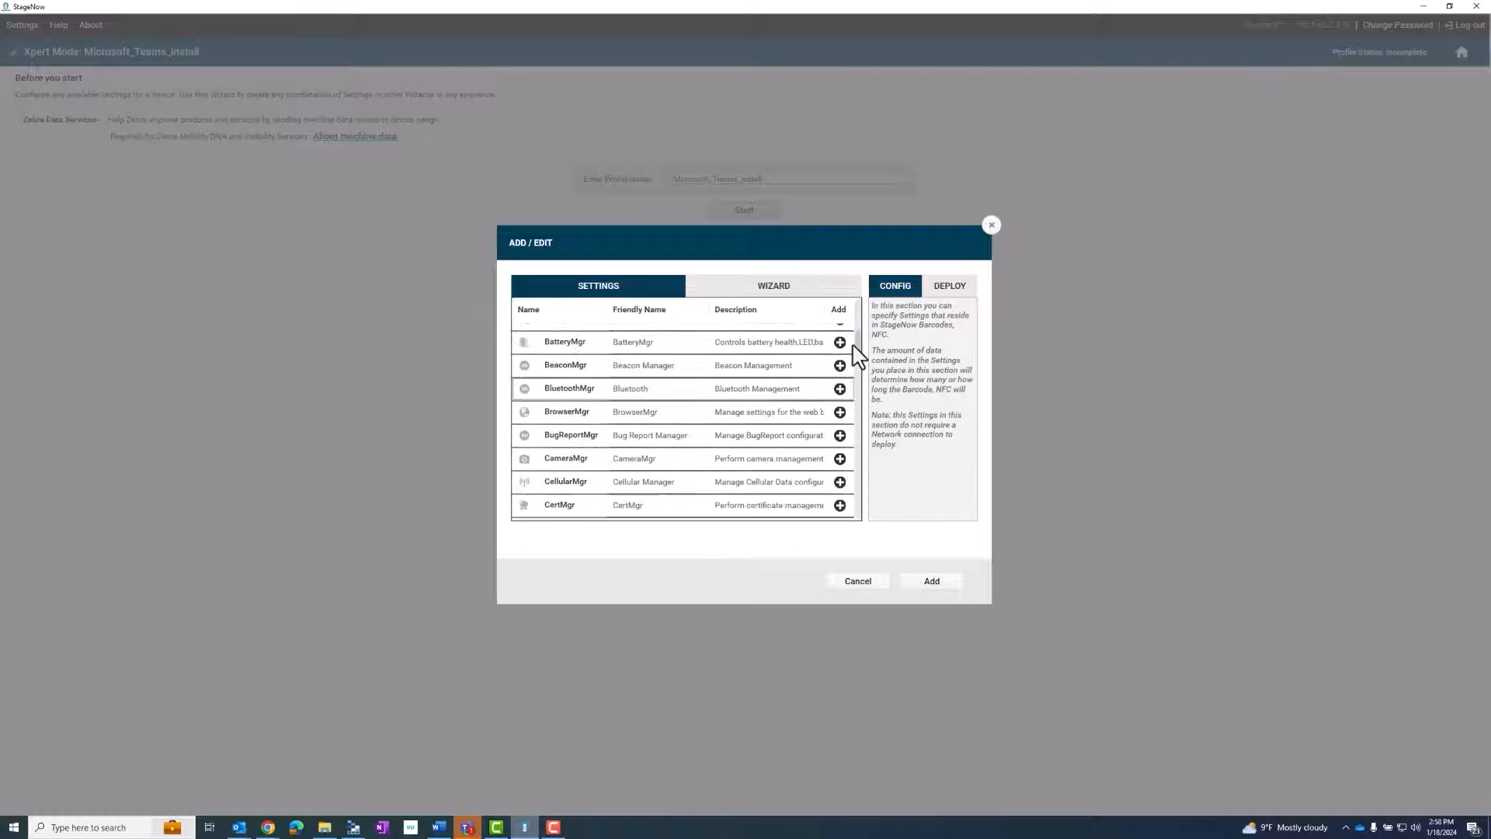
{"action": "scroll", "scroll_direction": "down", "scroll_amount": 3}
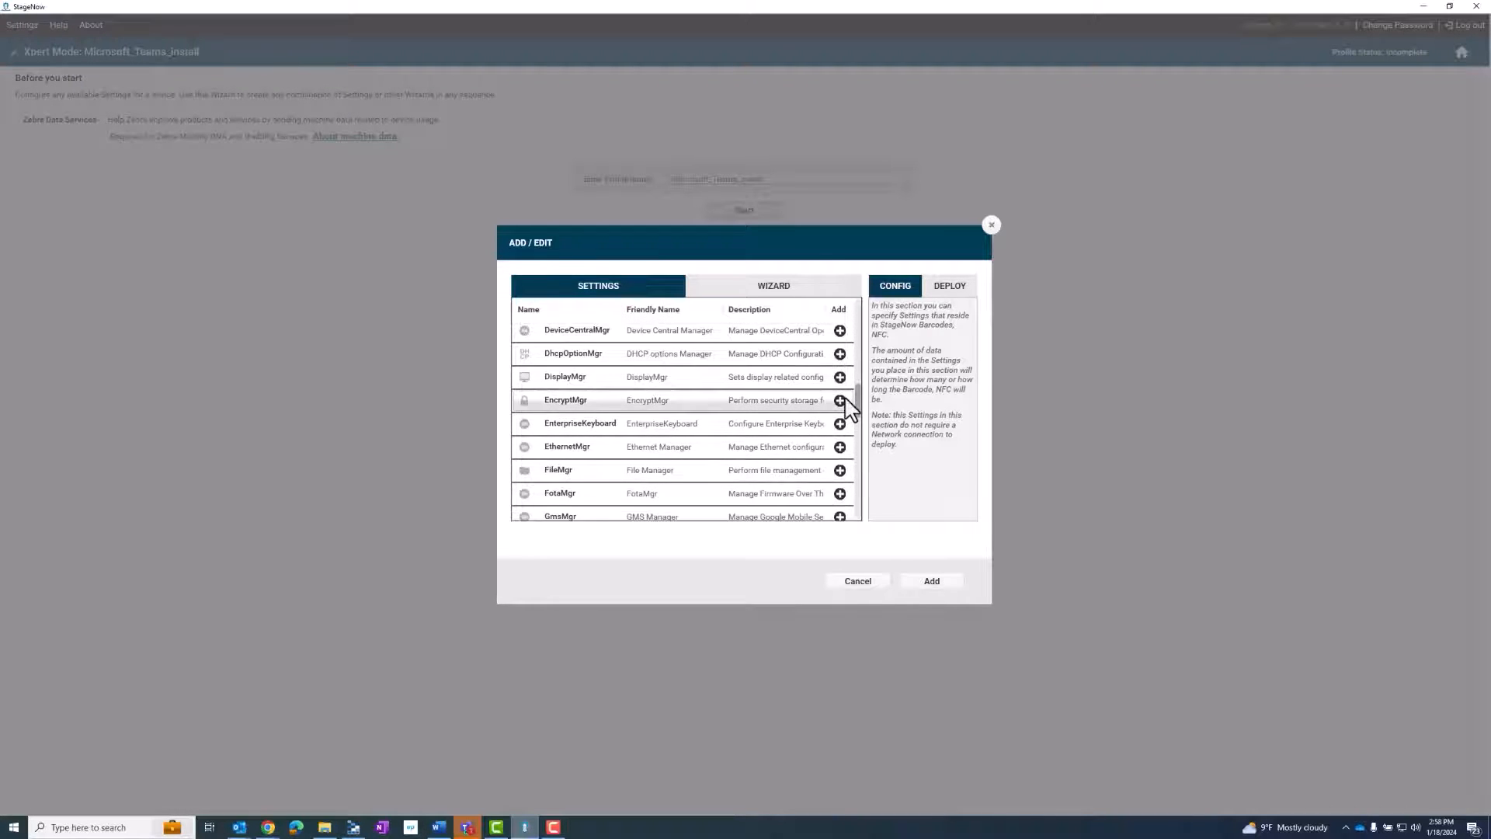
{"action": "left_click", "coordinate": [840, 469]}
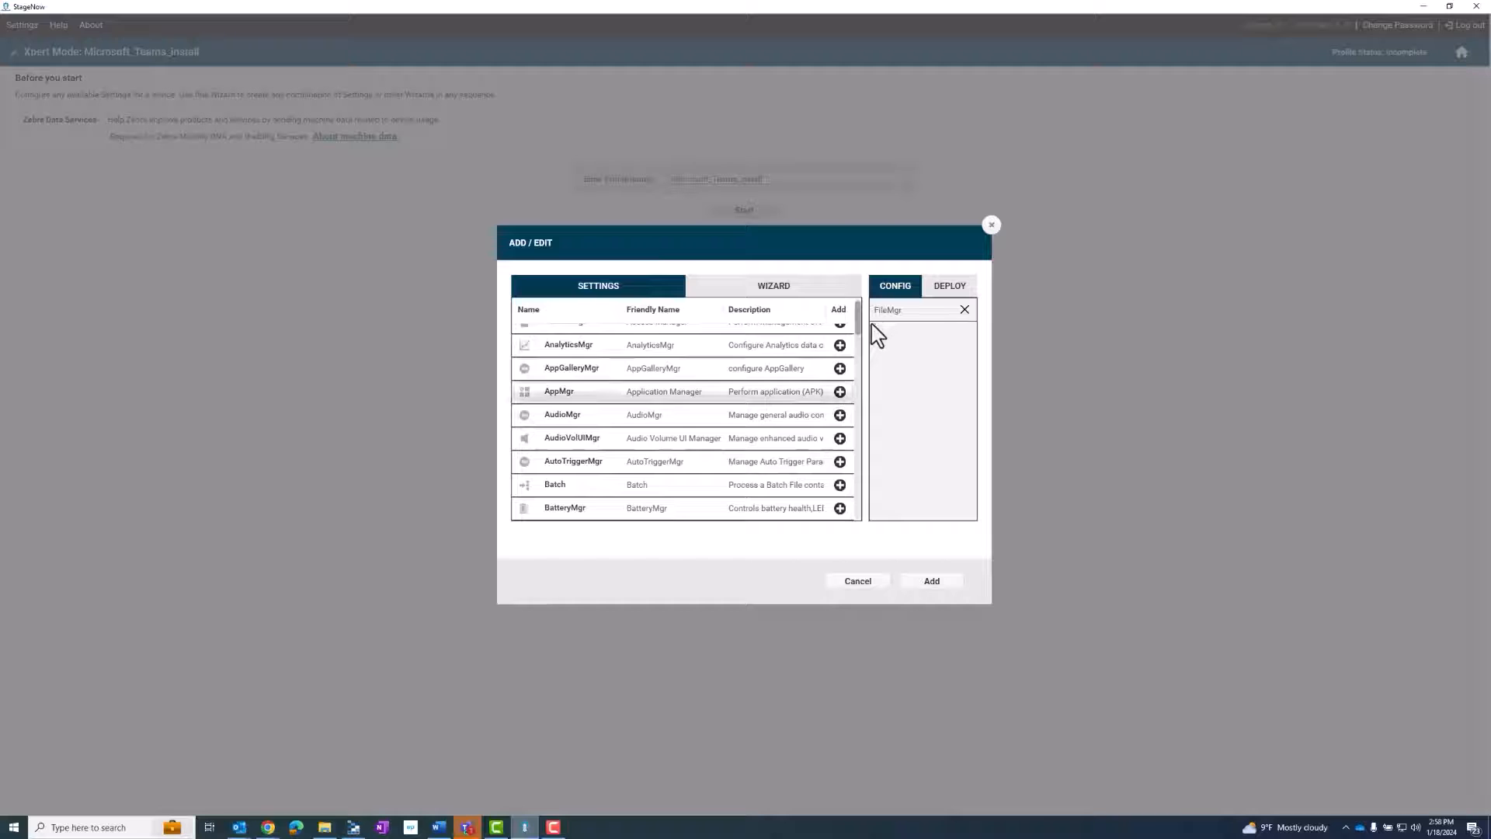
{"action": "left_click", "coordinate": [838, 392]}
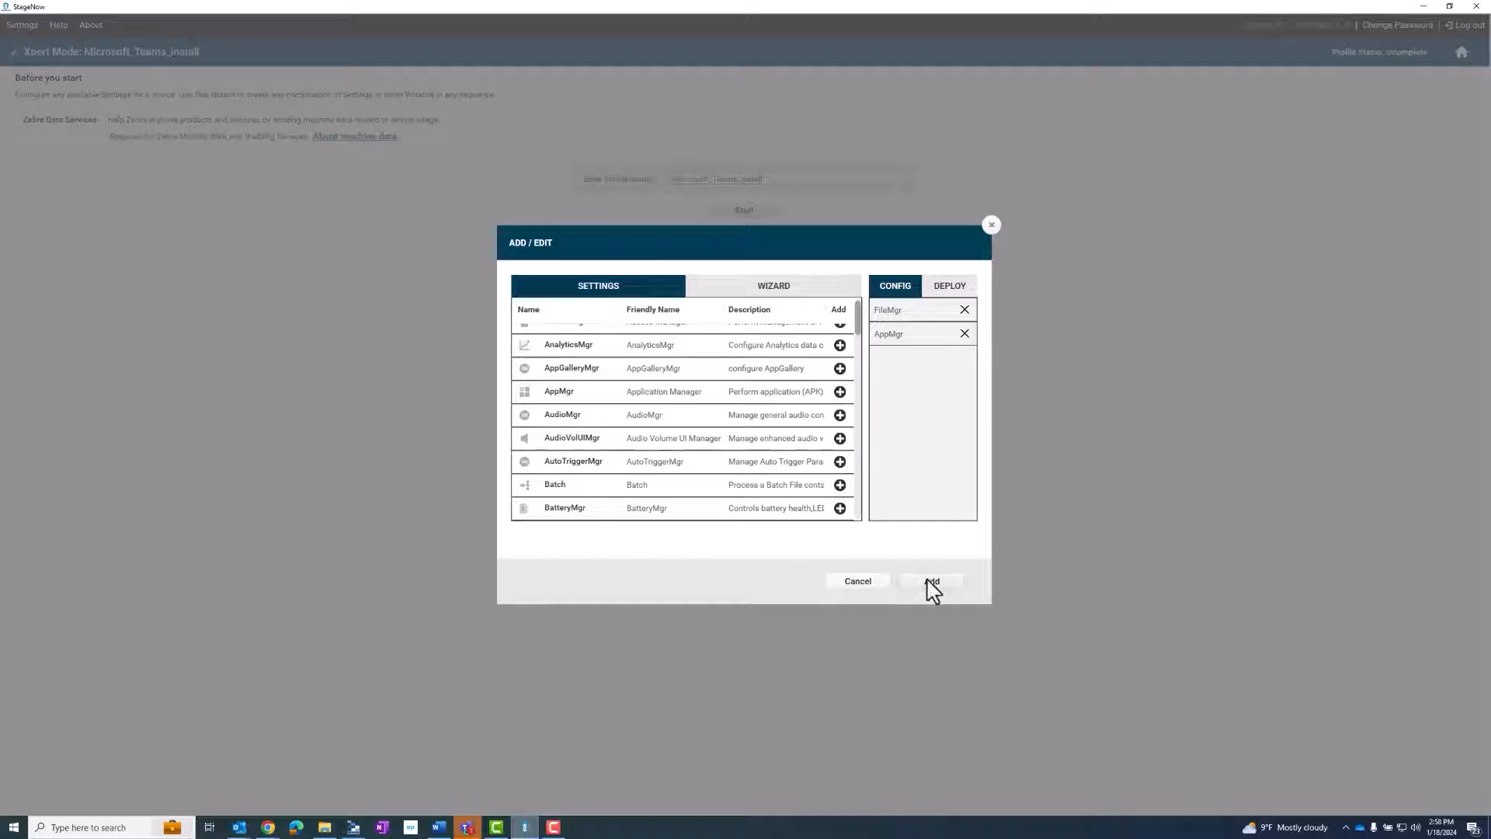
{"action": "left_click", "coordinate": [931, 581]}
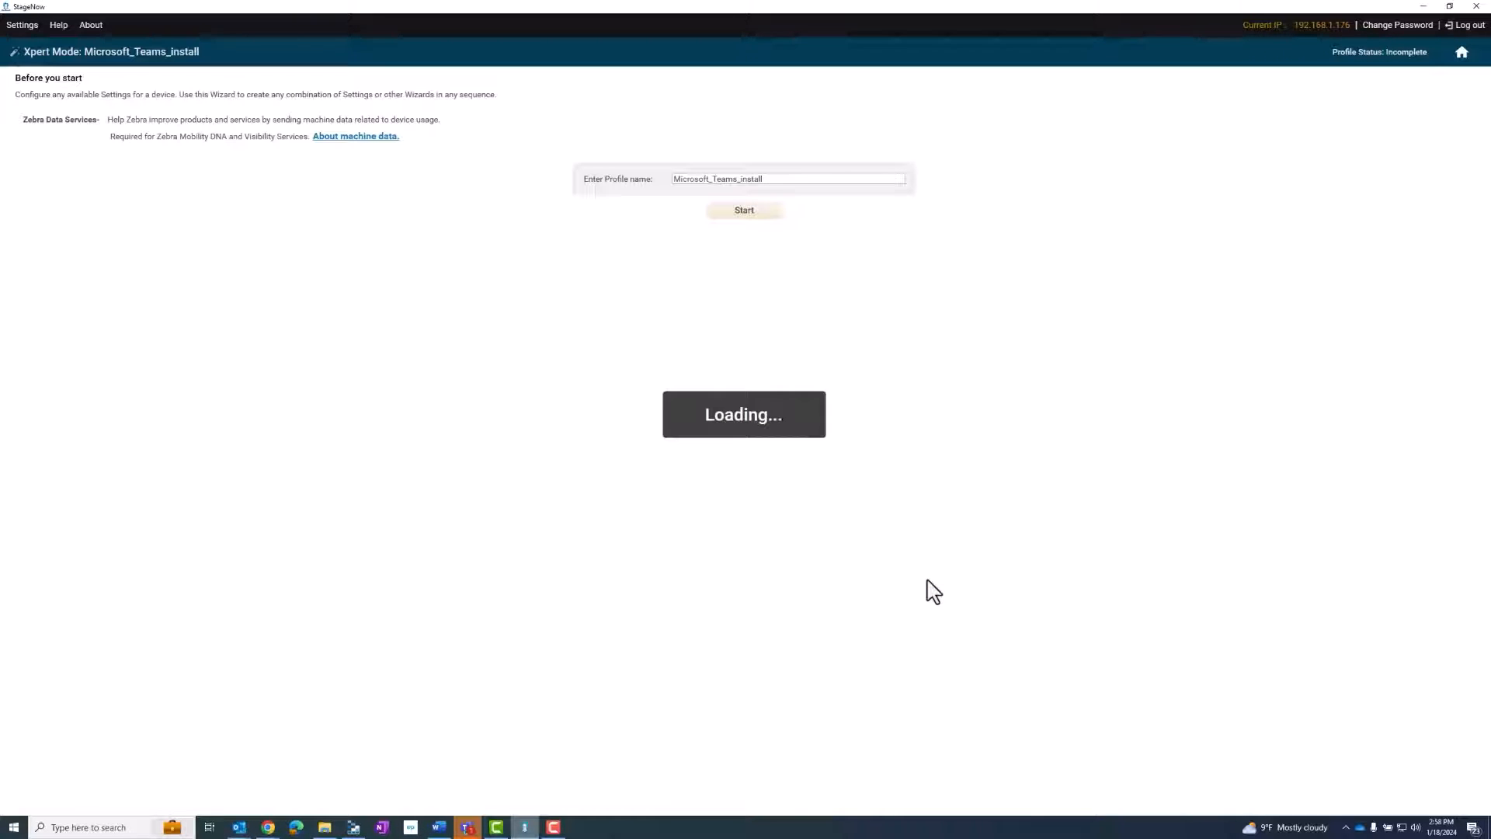
- Set the FileMgr source's Staging Server to External and bring up the path chooser
{"action": "left_click", "coordinate": [744, 209]}
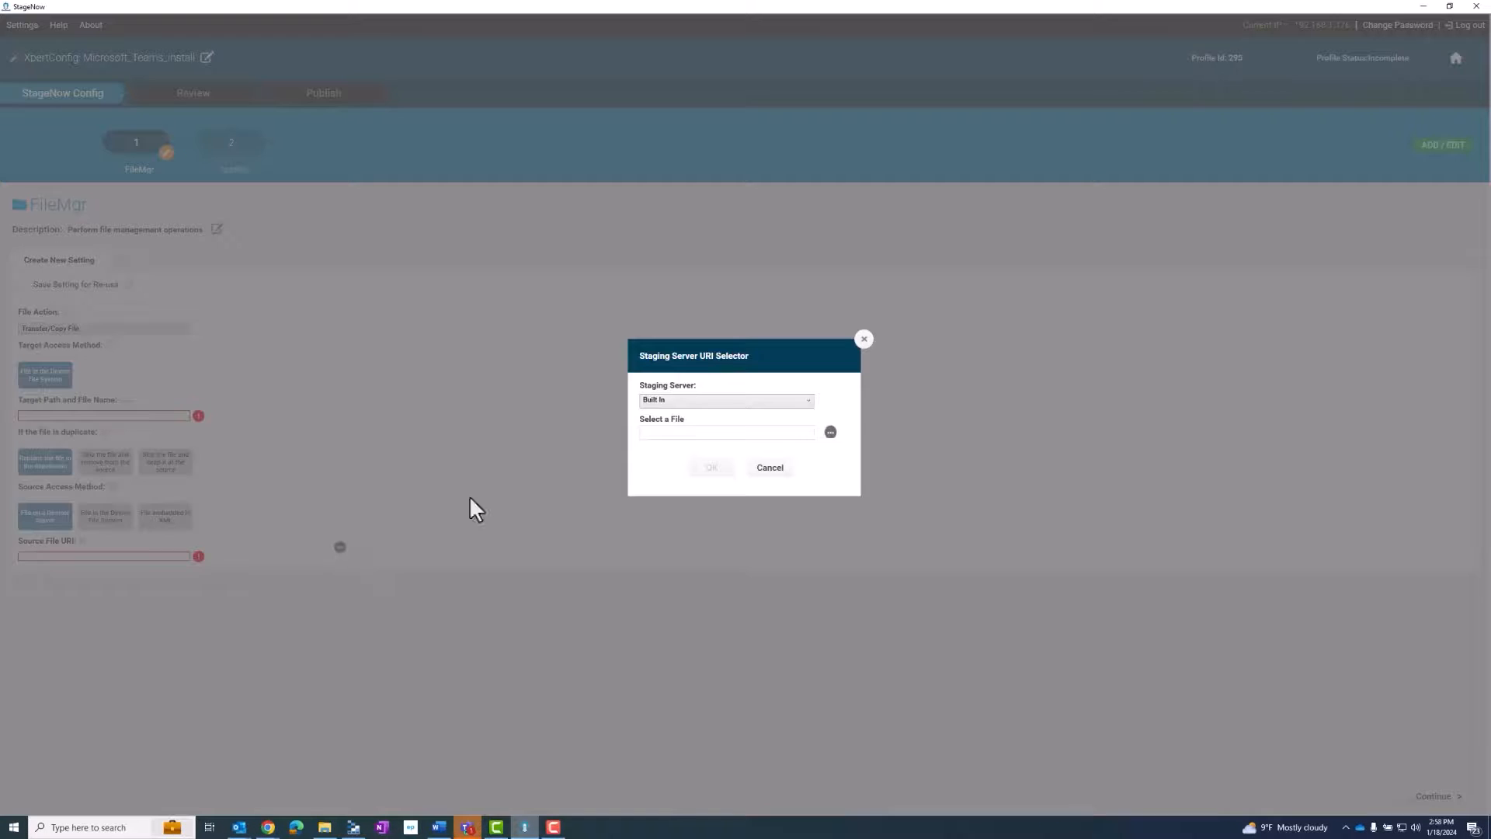
{"action": "left_click", "coordinate": [726, 399]}
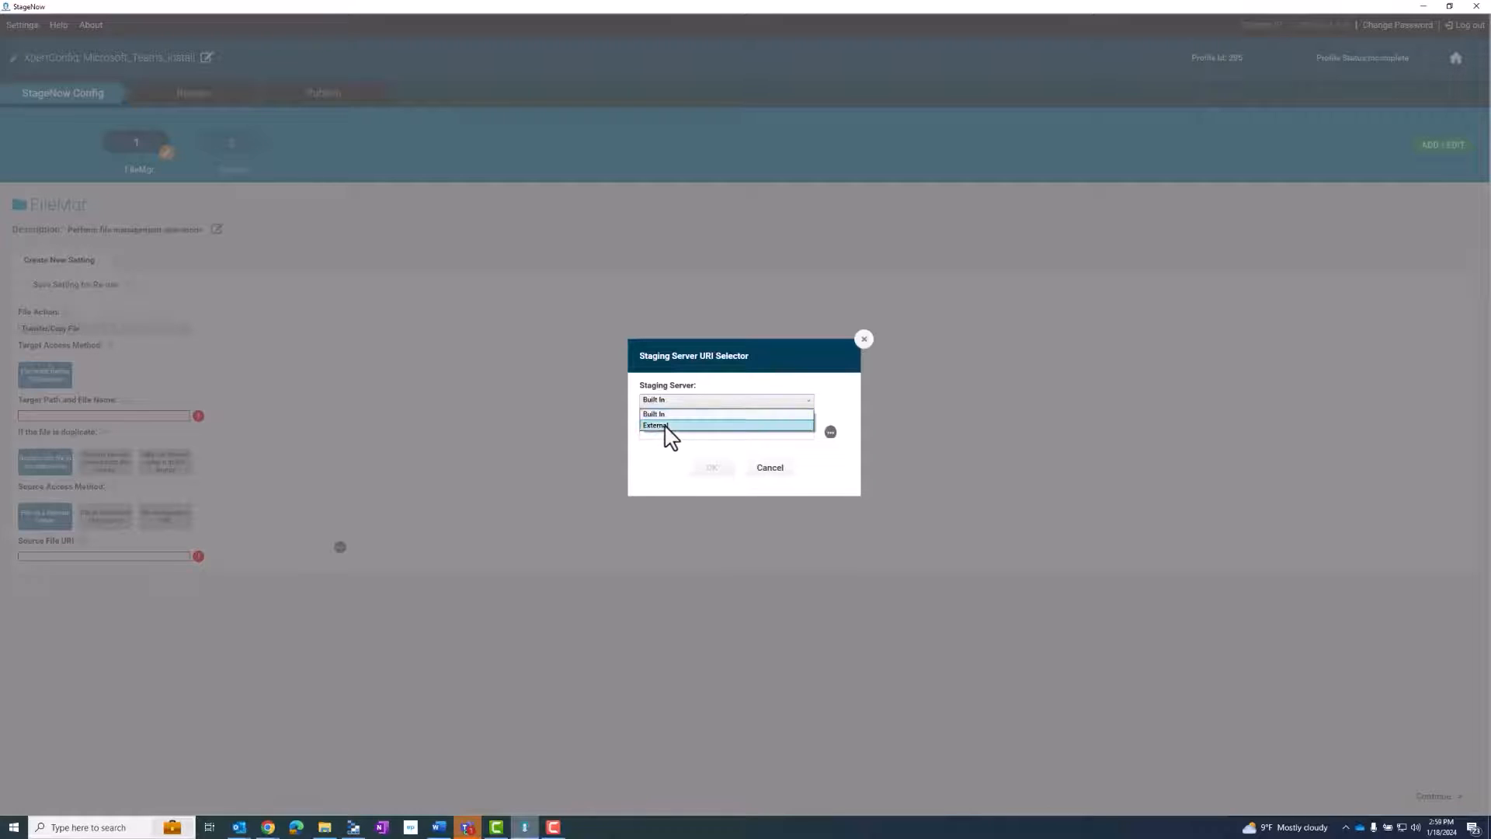
{"action": "left_click", "coordinate": [655, 425]}
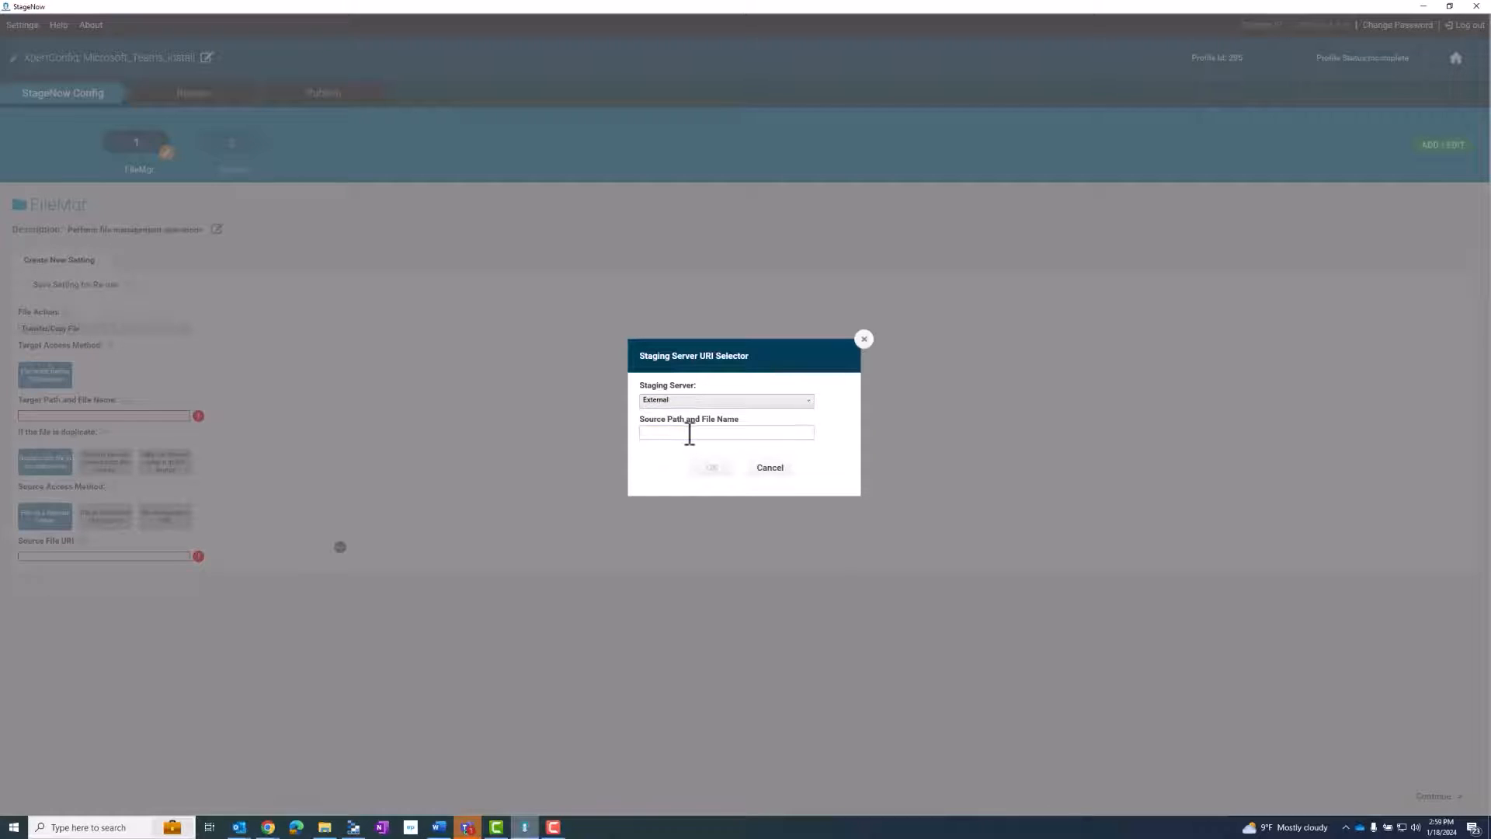
{"action": "left_click", "coordinate": [726, 431]}
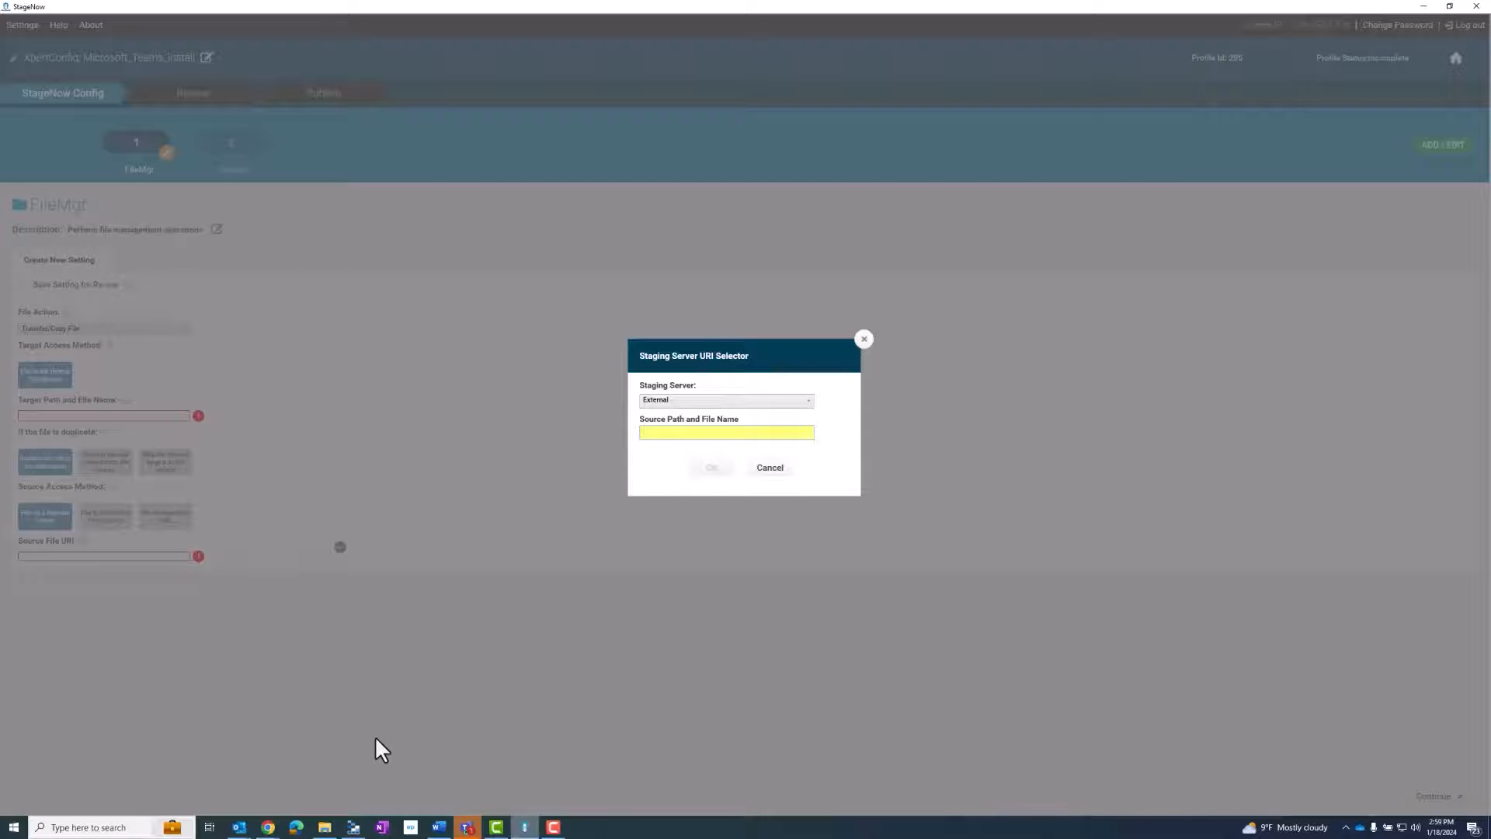
- Browse Azure Storage Explorer to Home/Microsoft to find com_microsoft_teams_v1416.apk, then return to StageNow
{"action": "left_click", "coordinate": [353, 826]}
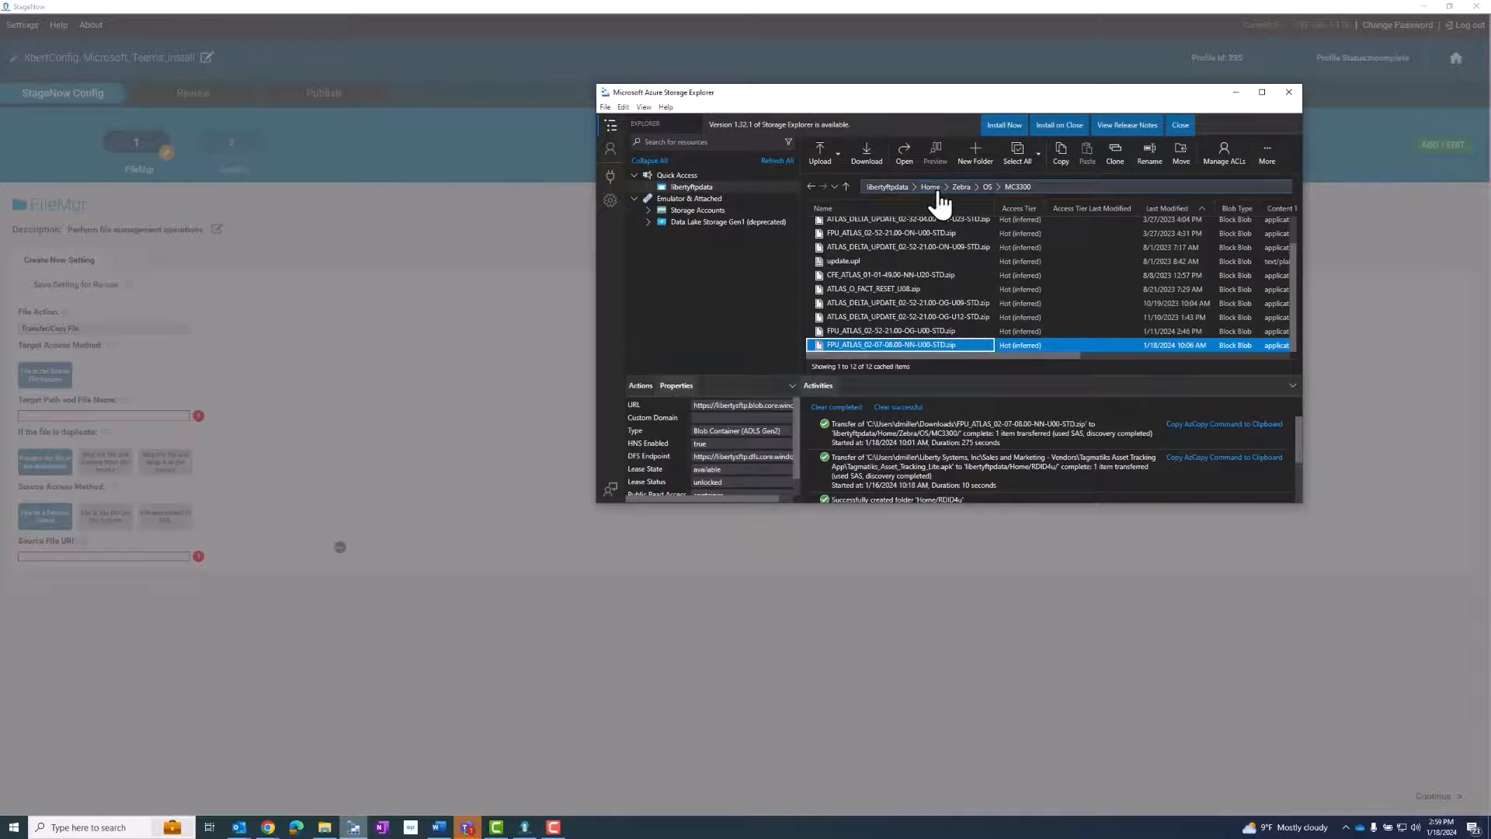
{"action": "left_click", "coordinate": [931, 186]}
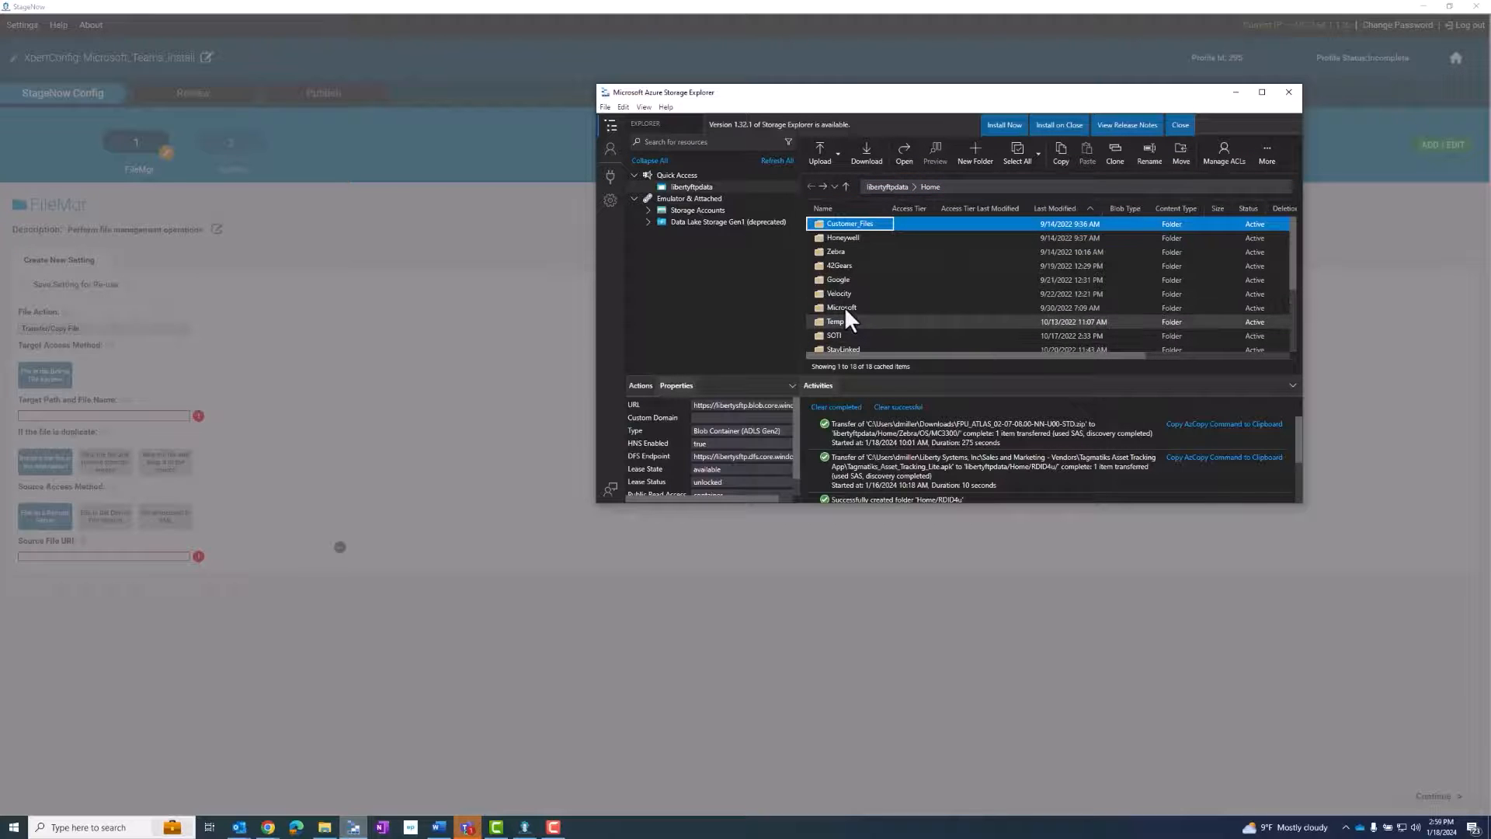
{"action": "double_click", "coordinate": [842, 307]}
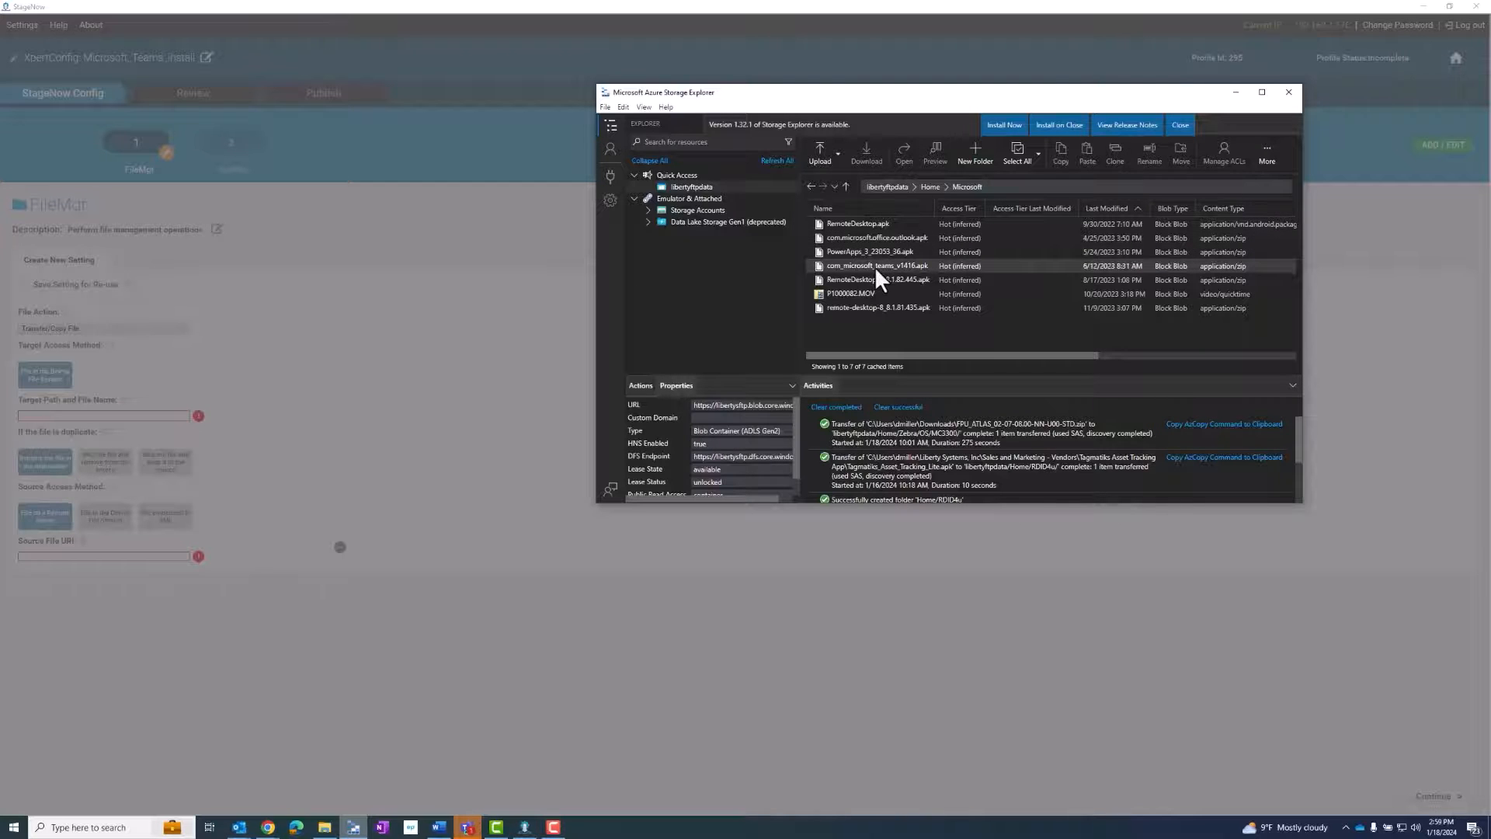
{"action": "left_click", "coordinate": [874, 266]}
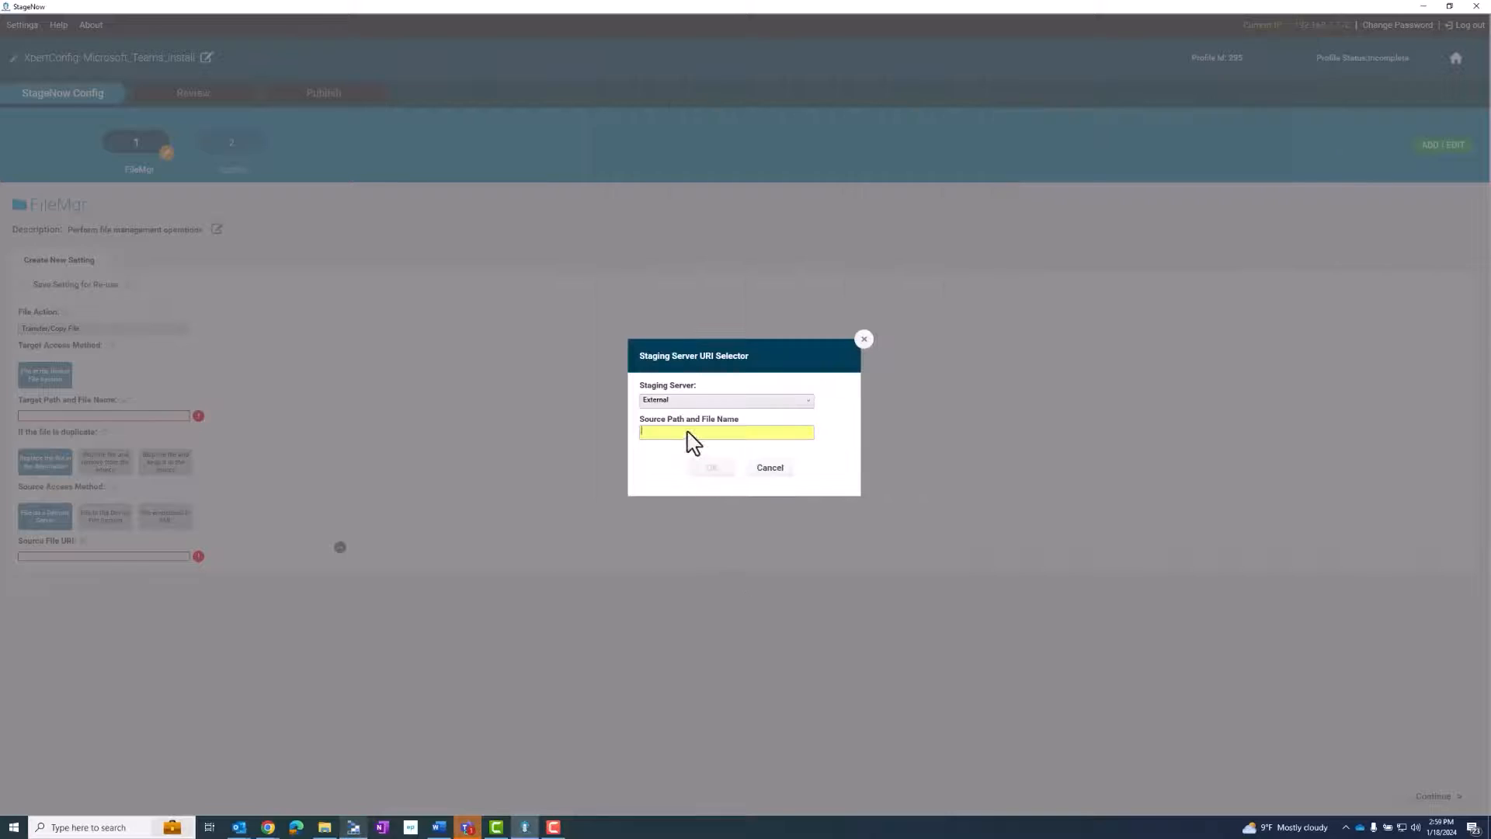
- Enter source path Home/Microsoft/com_microsoft_teams_v1416.apk, confirm it, and target the /sdcard location
{"action": "type", "text": "data/Home/Microsoft/com_microsoft_teams_v1416.apk"}
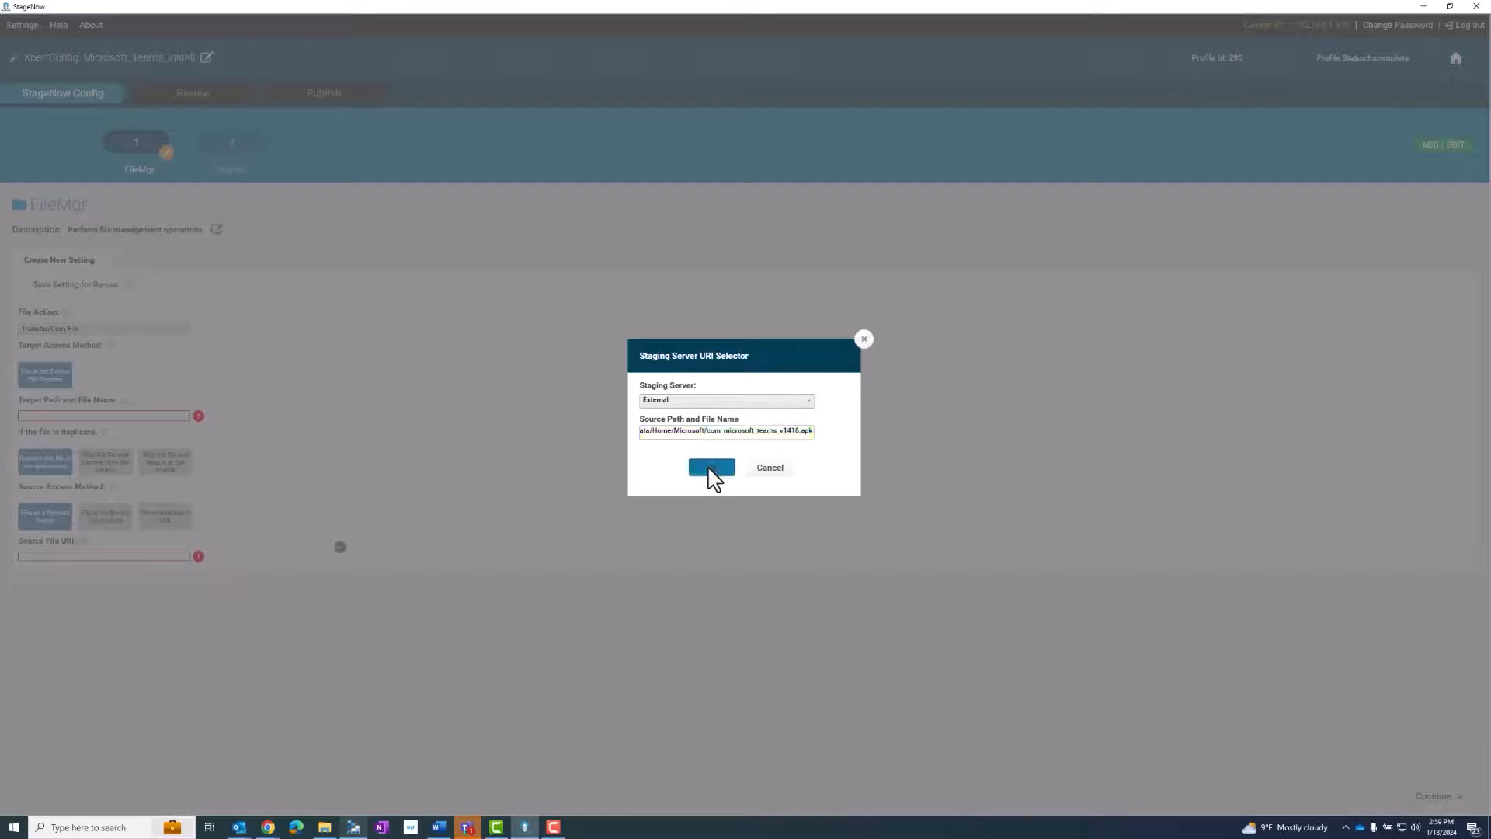
{"action": "left_click", "coordinate": [710, 467]}
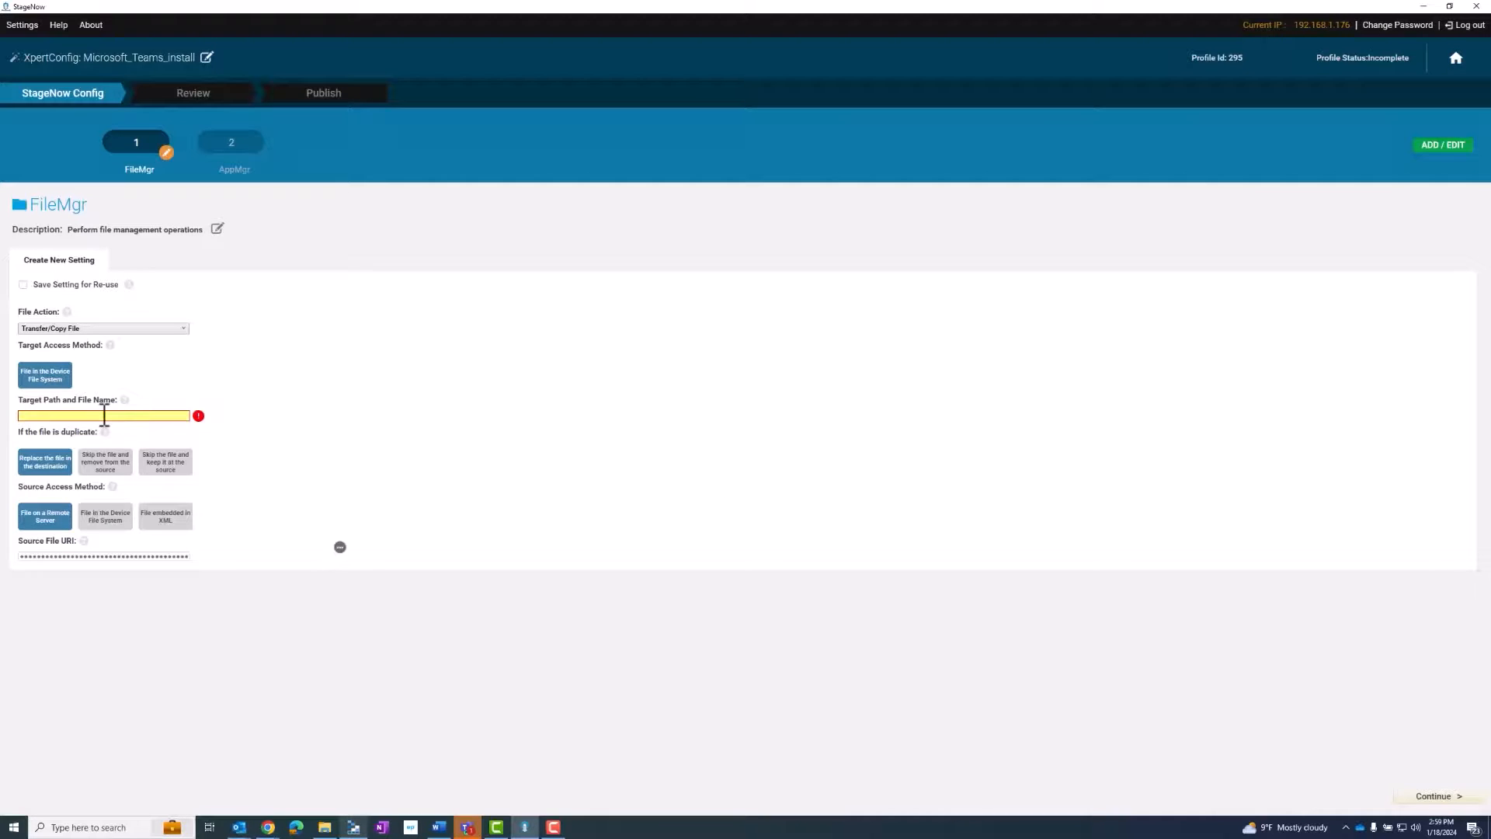
{"action": "type", "text": "/sd"}
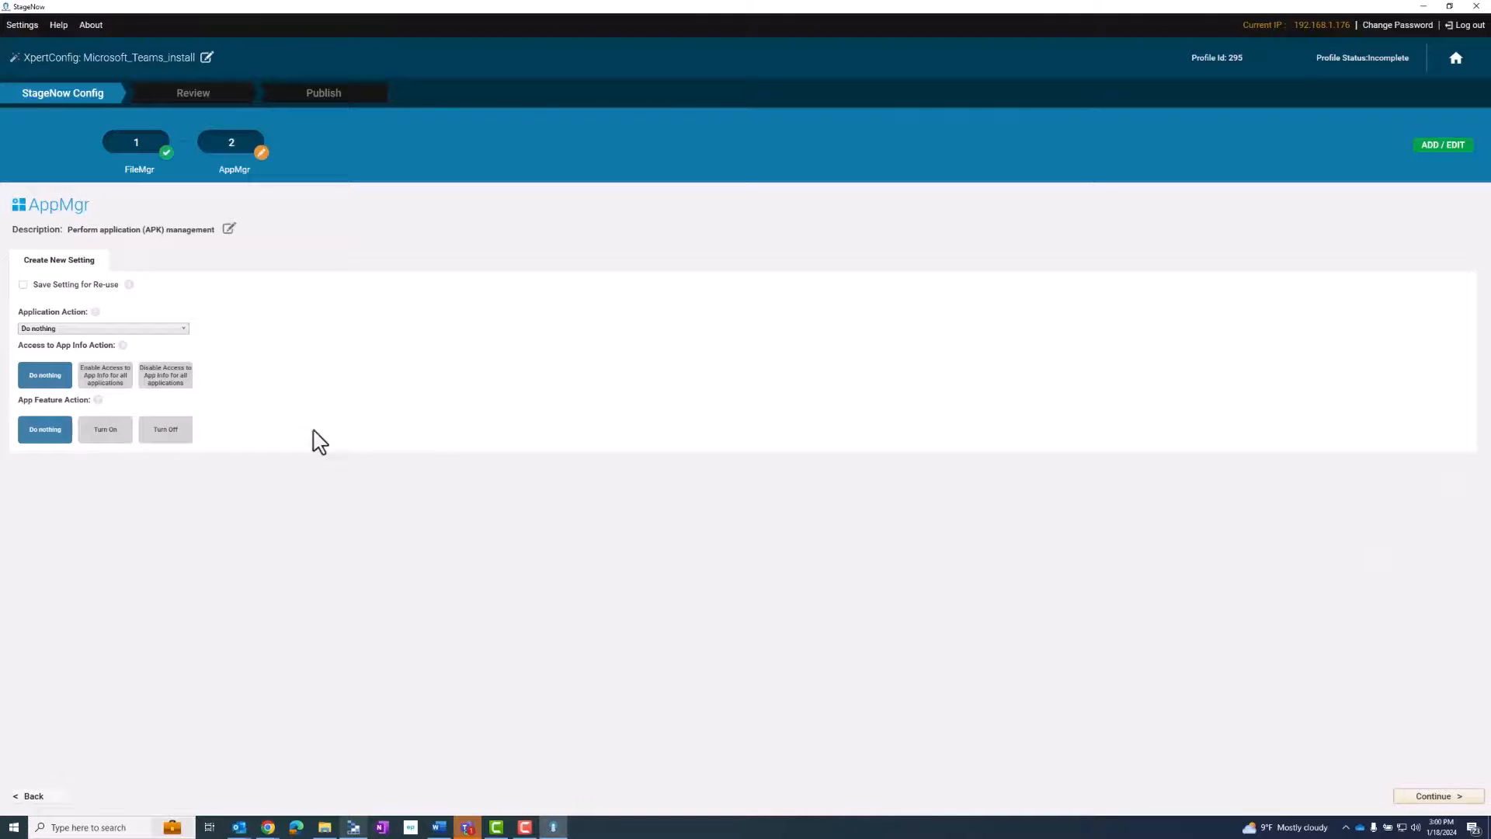
- Set Application Action to Install with APK path /sdcard/com_microsoft_teams_v1416.apk and continue to review
{"action": "left_click", "coordinate": [102, 328]}
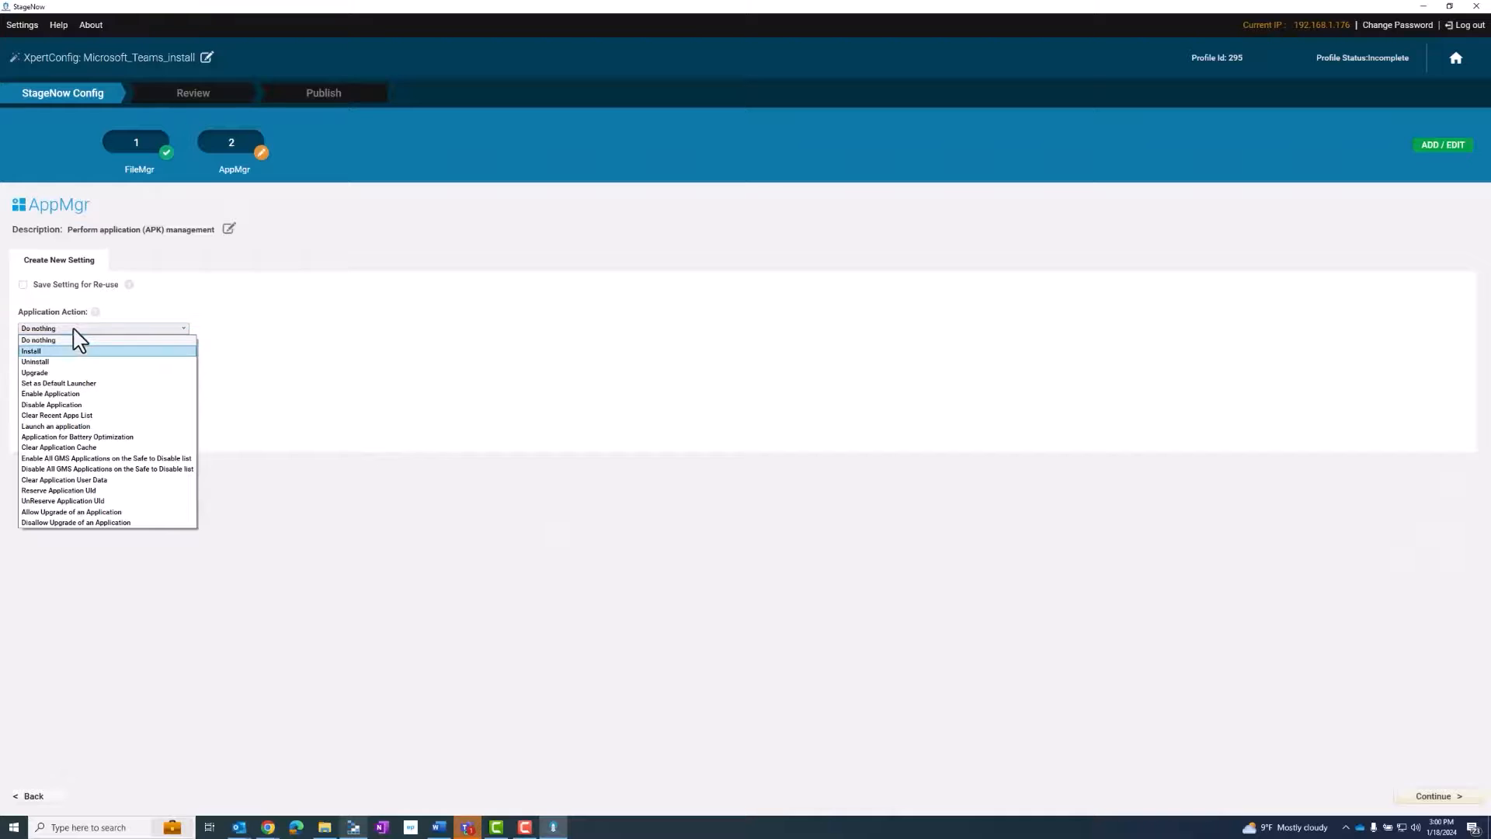
{"action": "left_click", "coordinate": [31, 351]}
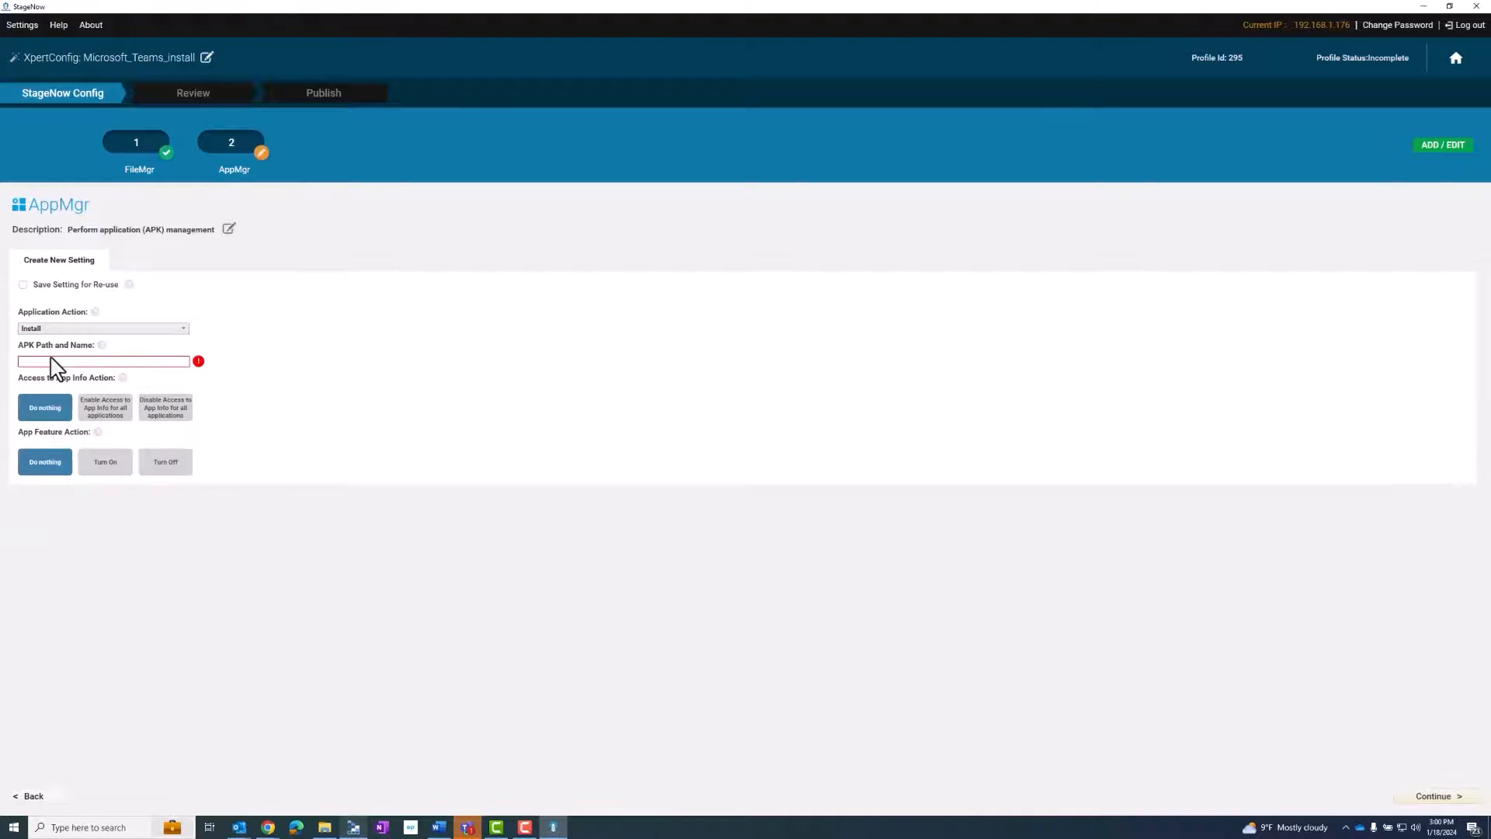
{"action": "mouse_move", "coordinate": [312, 340]}
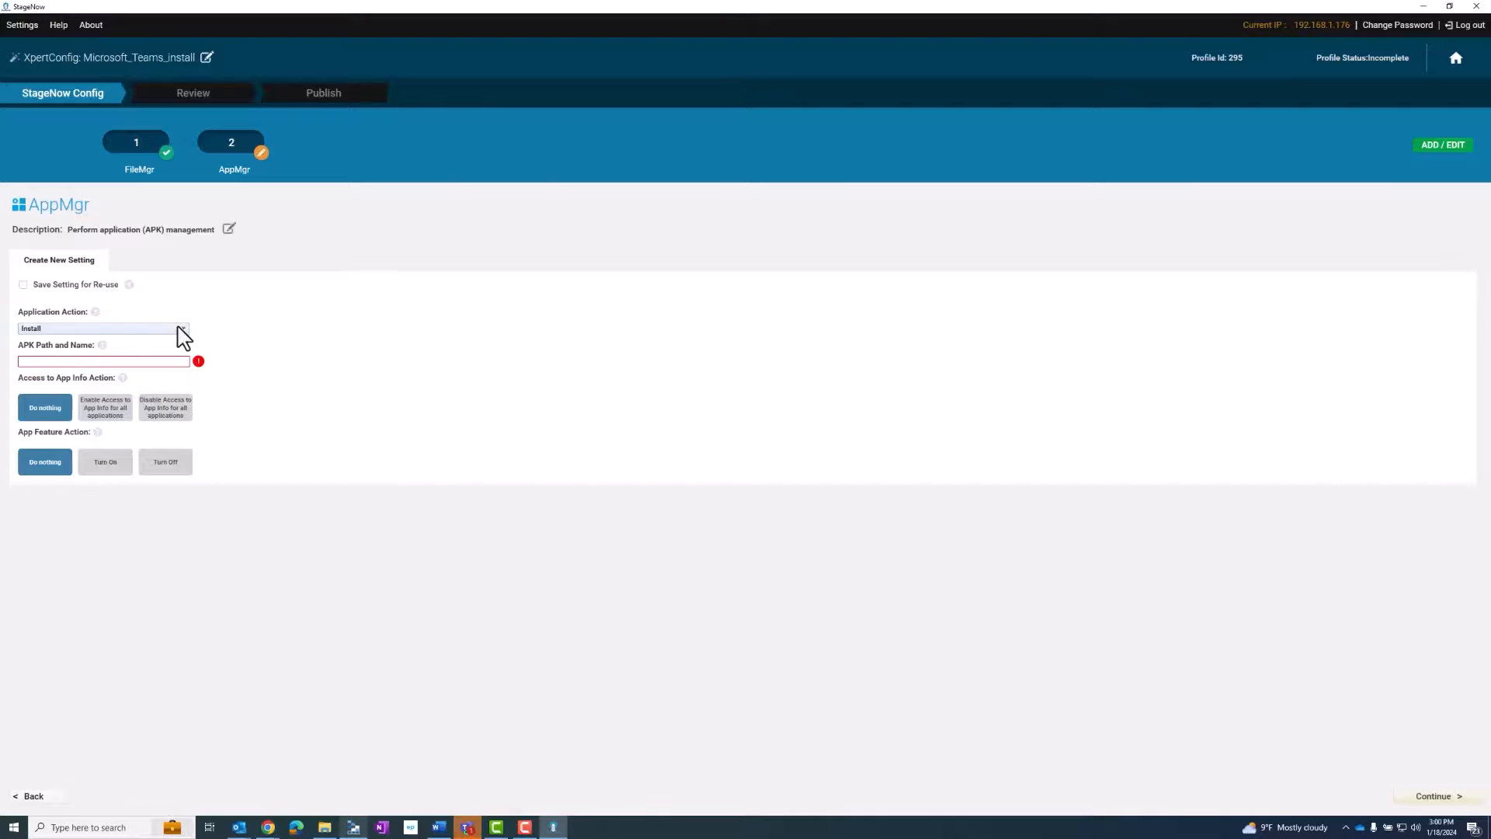
{"action": "mouse_move", "coordinate": [171, 370]}
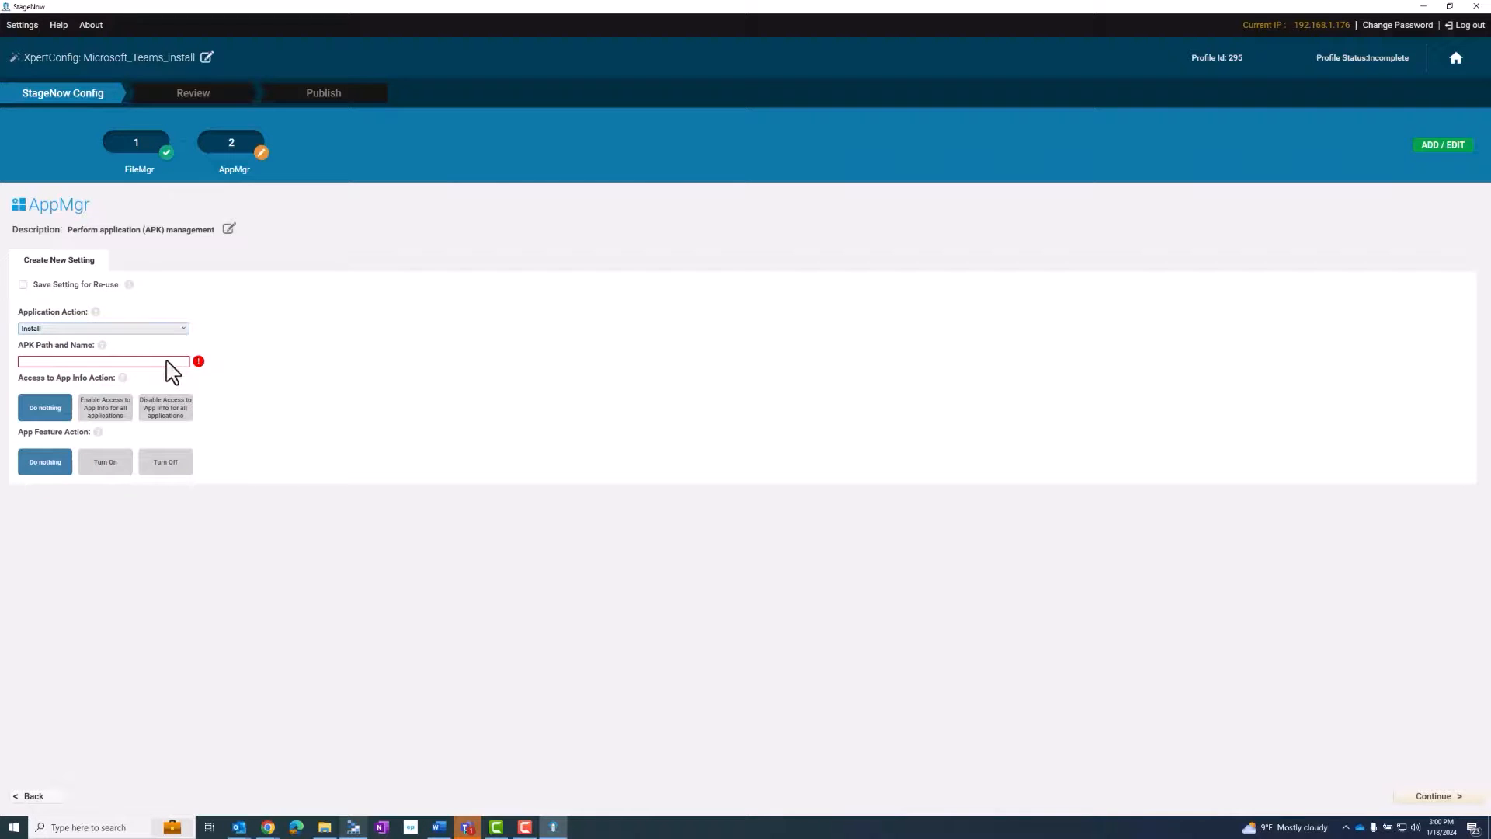
{"action": "left_click", "coordinate": [100, 360]}
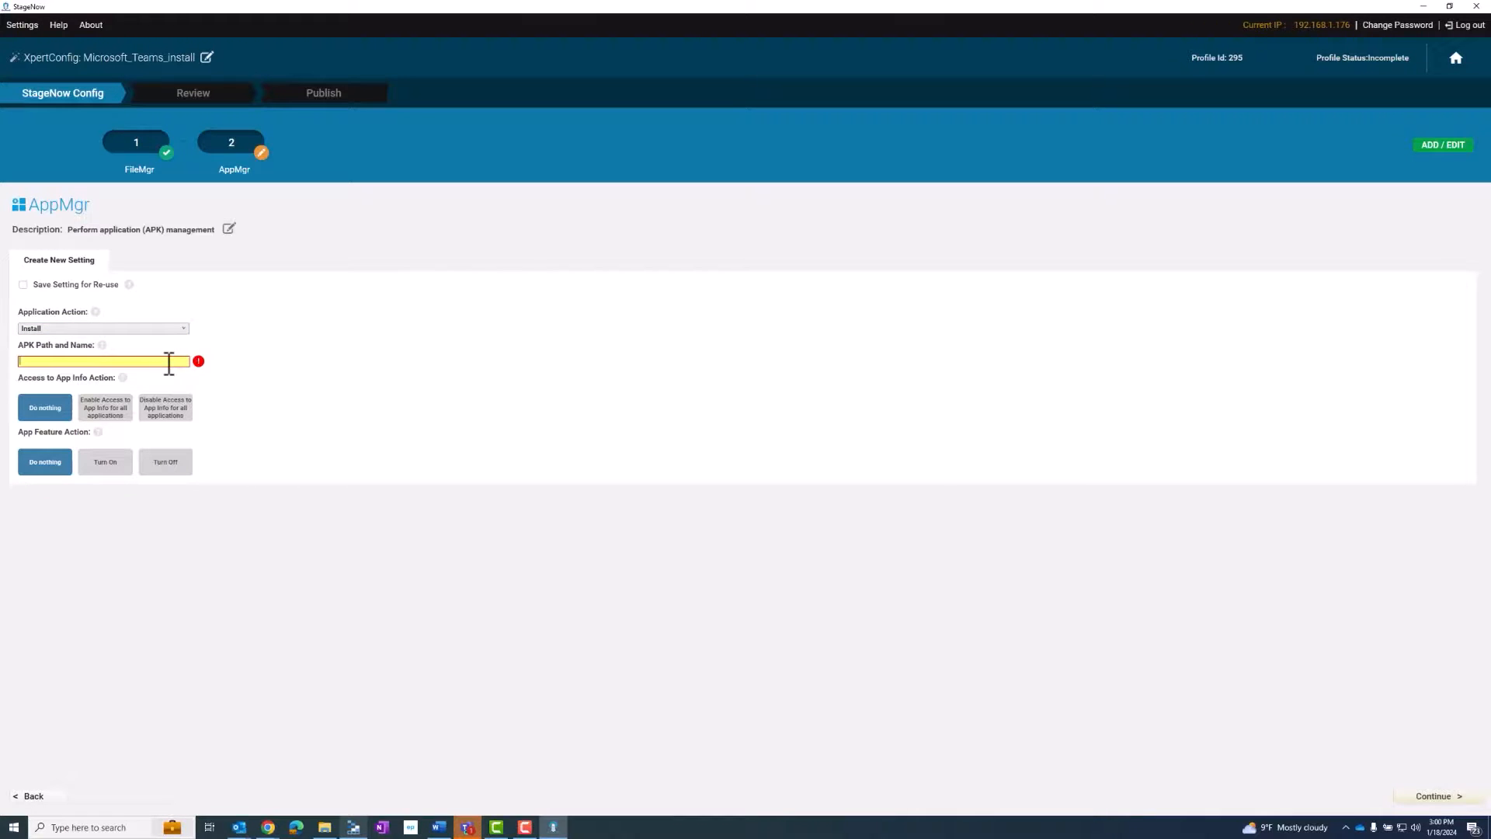
{"action": "type", "text": "/sd"}
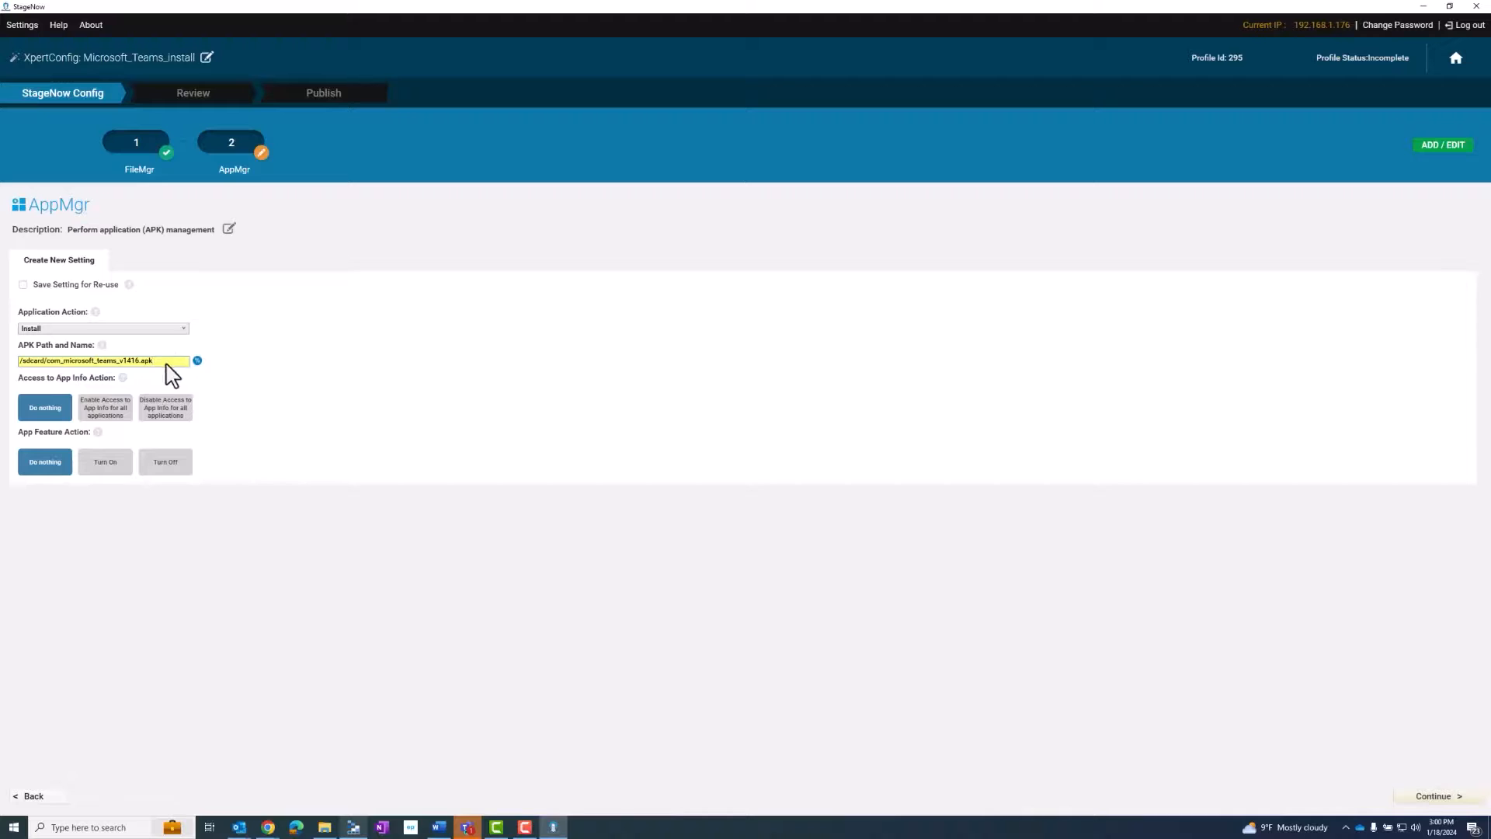
{"action": "left_click", "coordinate": [1434, 795]}
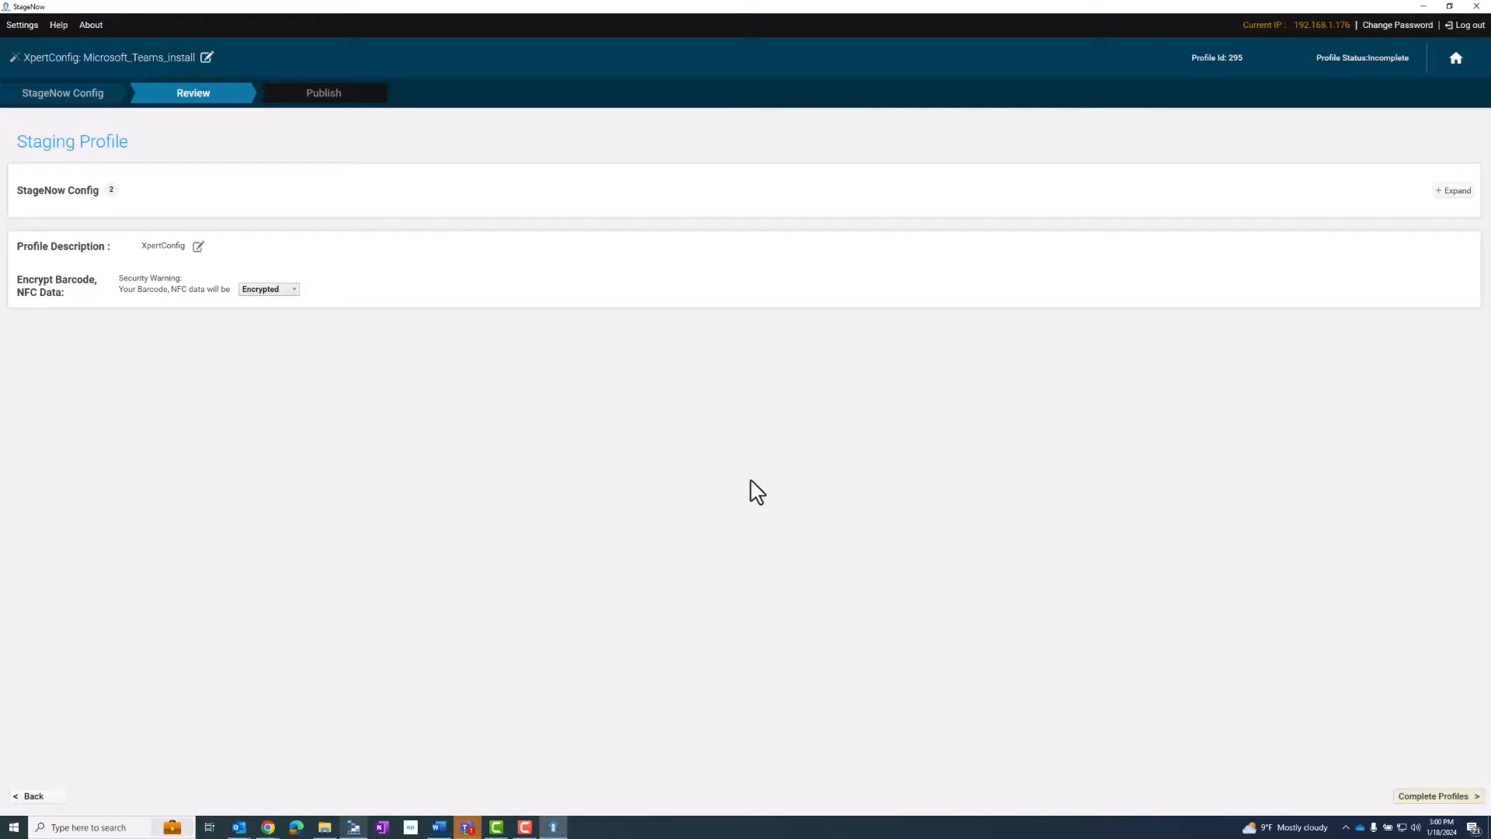
- Complete the profile, select the PDF417 StageNow barcode and test it
{"action": "left_click", "coordinate": [1434, 795]}
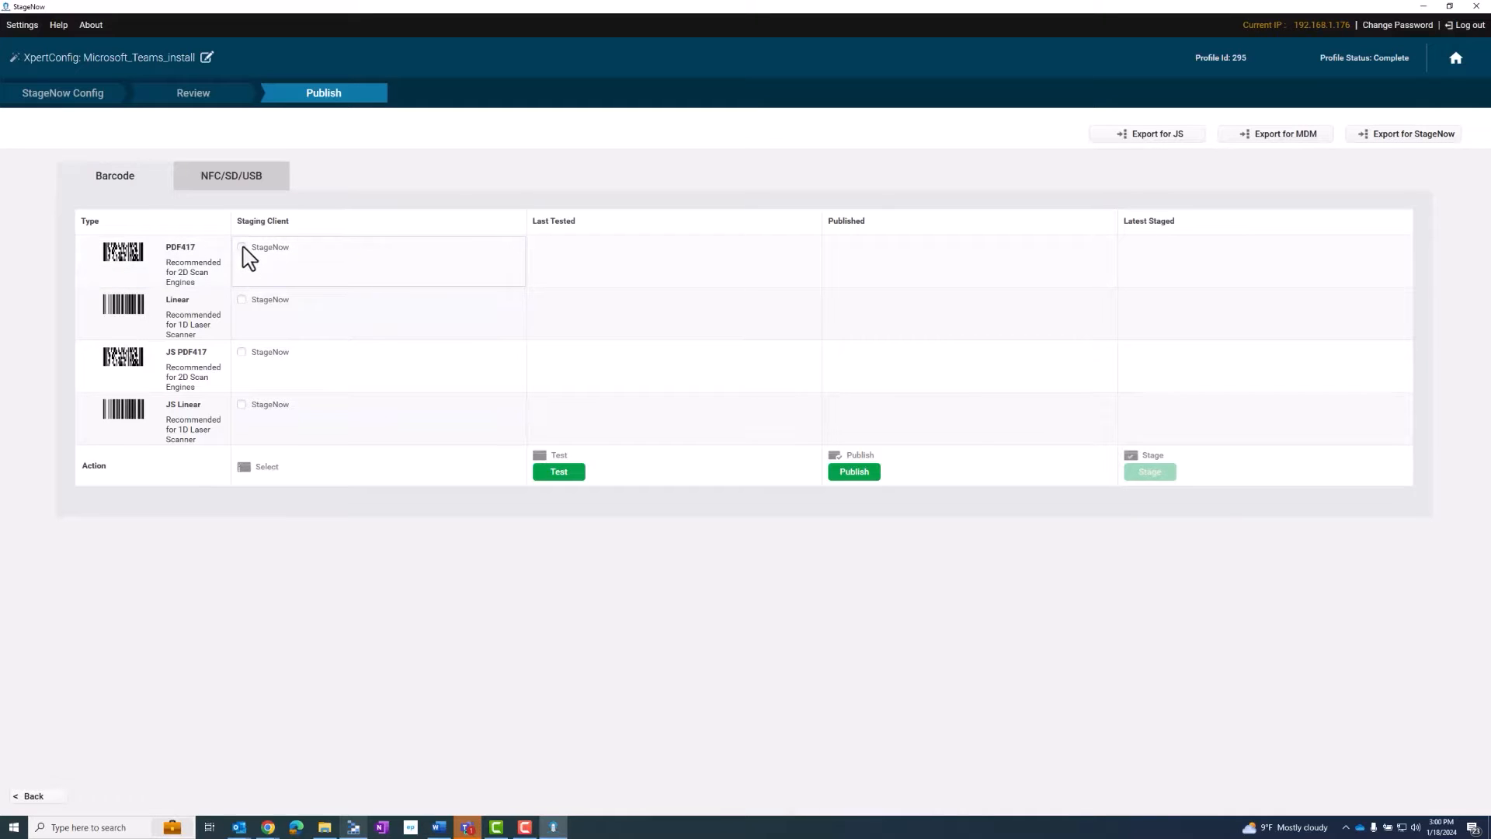
{"action": "left_click", "coordinate": [243, 247]}
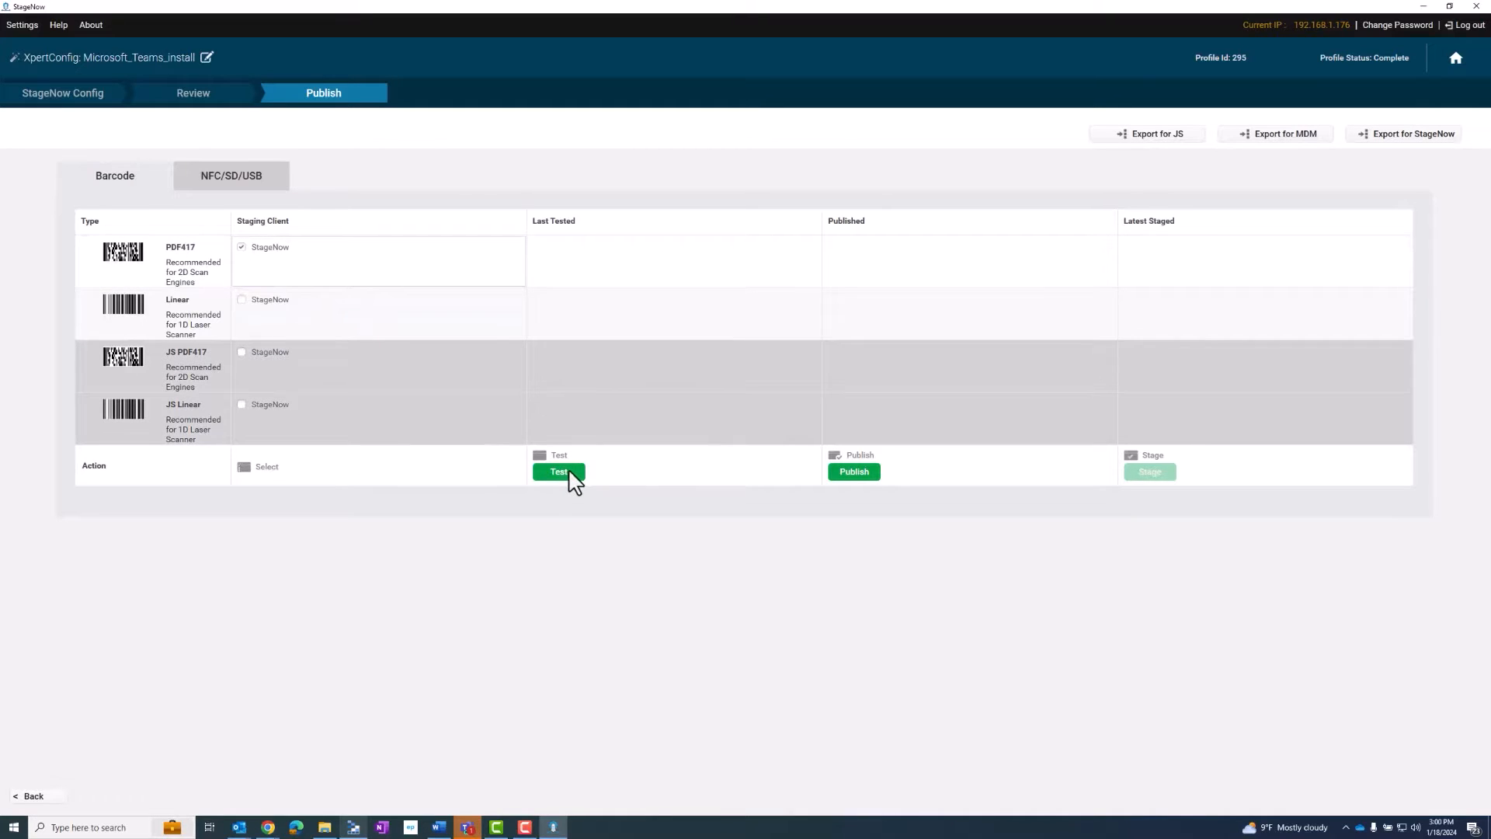
{"action": "left_click", "coordinate": [557, 472]}
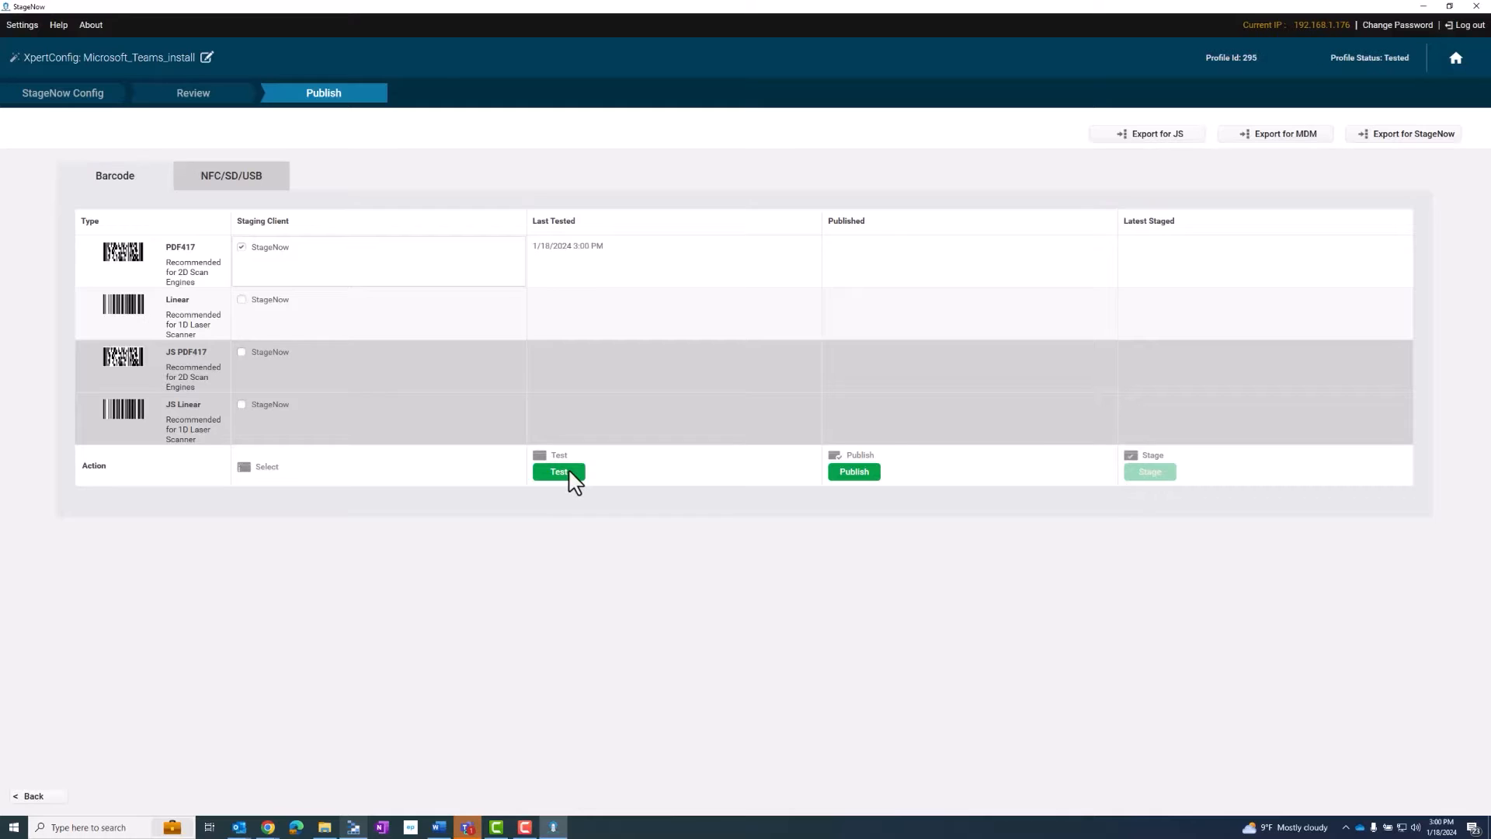